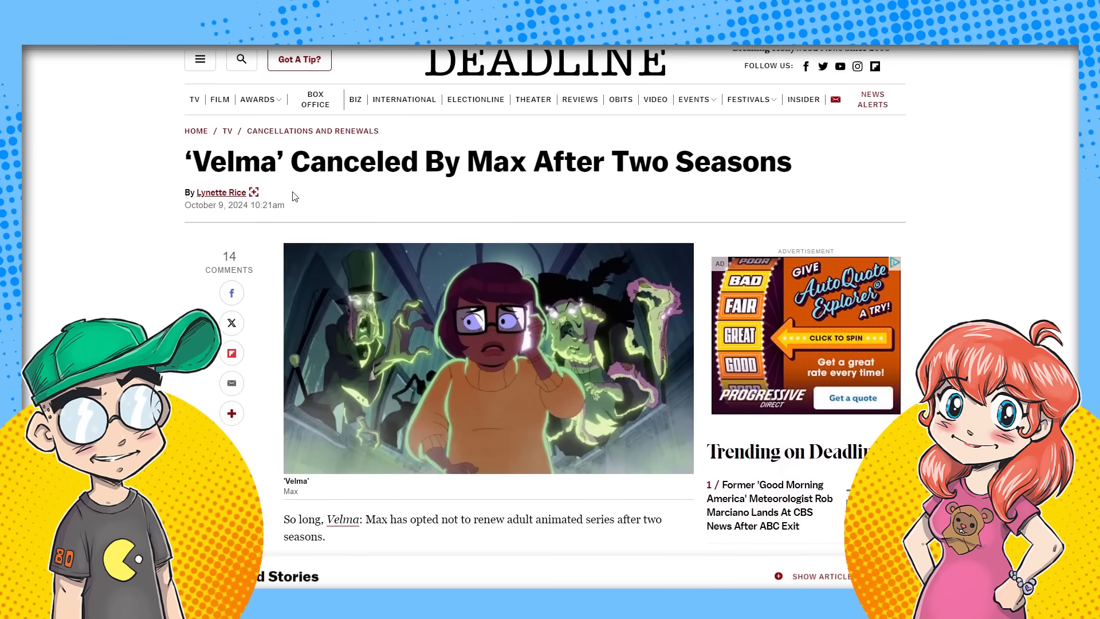
mouse_move(221, 191)
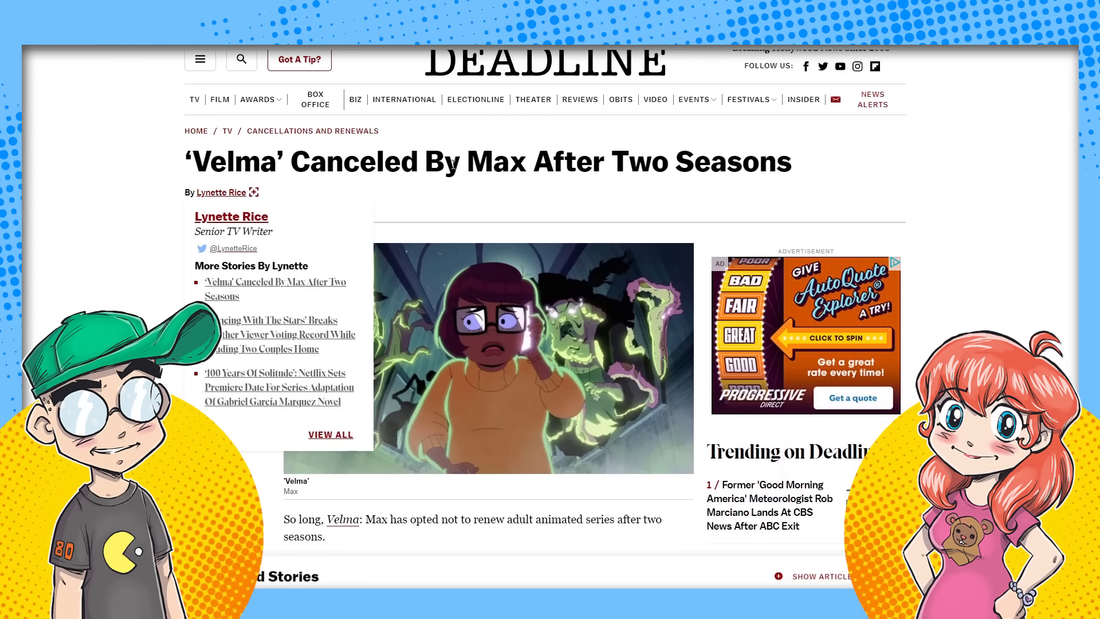
Scroll the Deadline Velma article down to Max's statement and Related Stories.
scroll("down", 3)
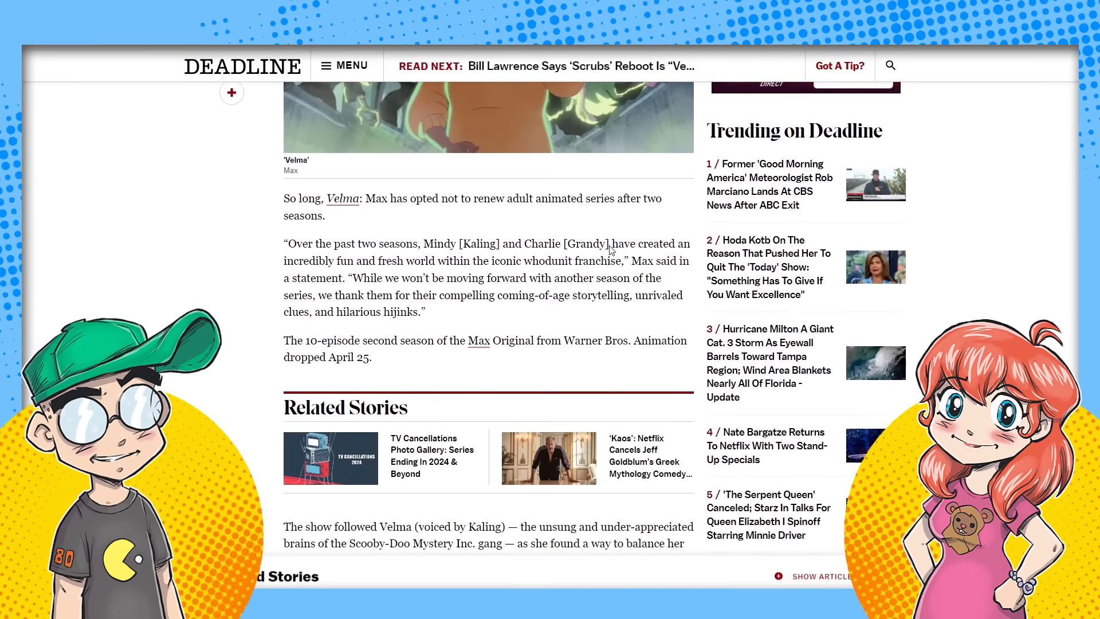
scroll("down", 3)
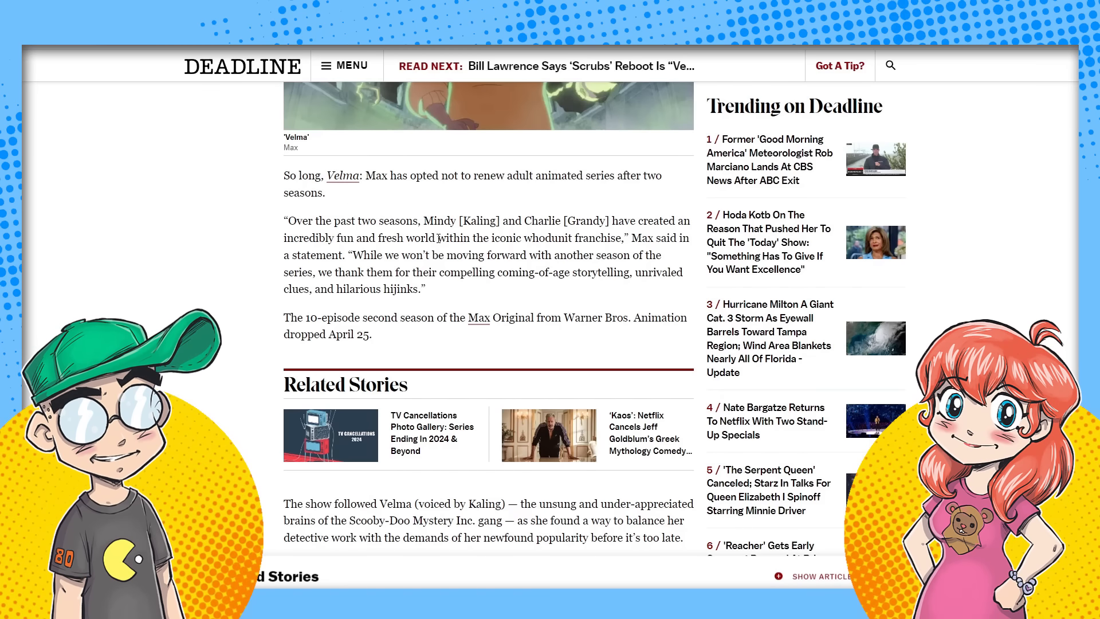
scroll("down", 3)
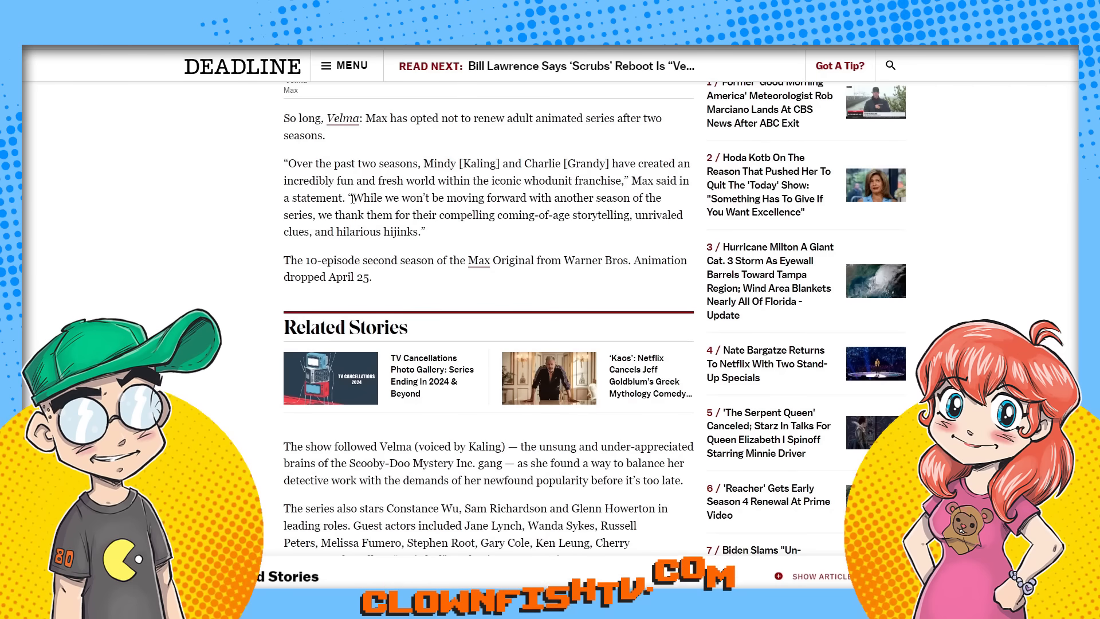
left_click_drag(351, 197, 424, 231)
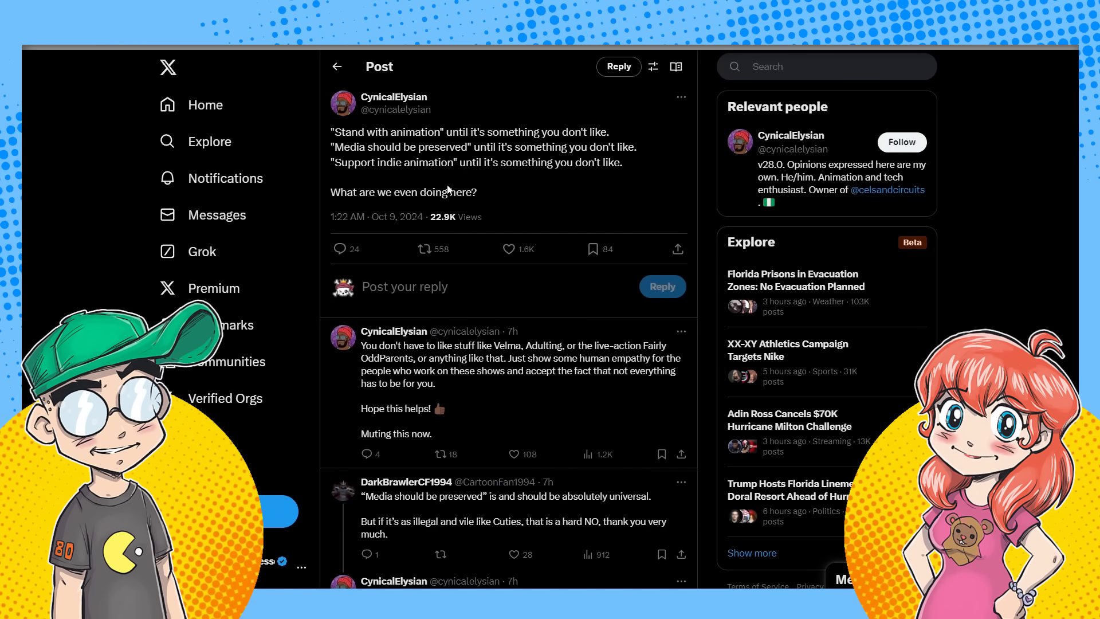
scroll("down", 3)
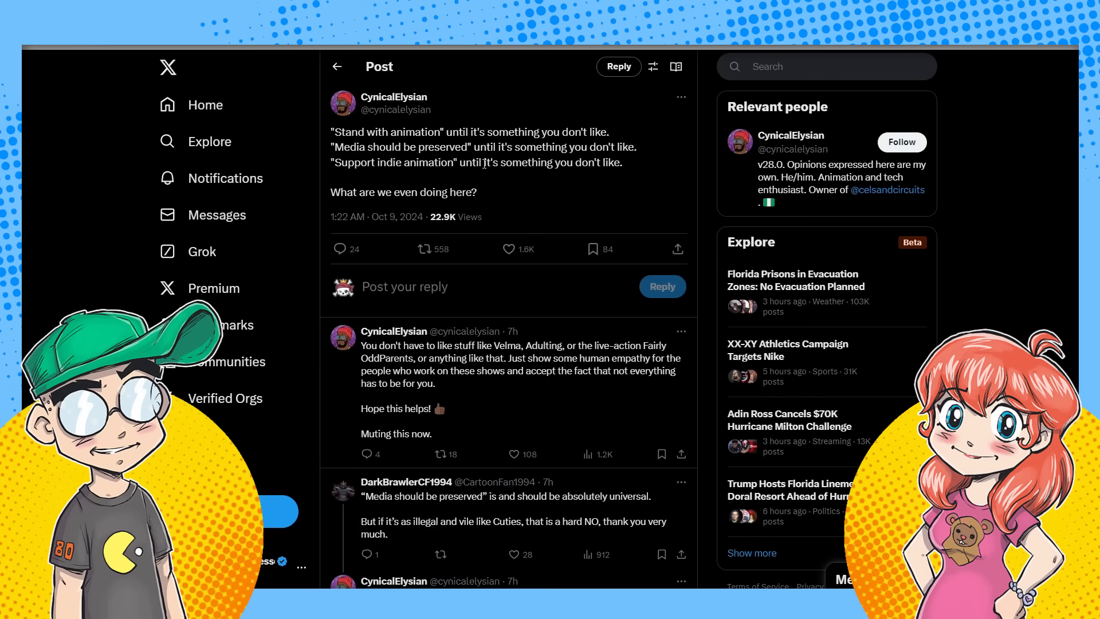
left_click(513, 454)
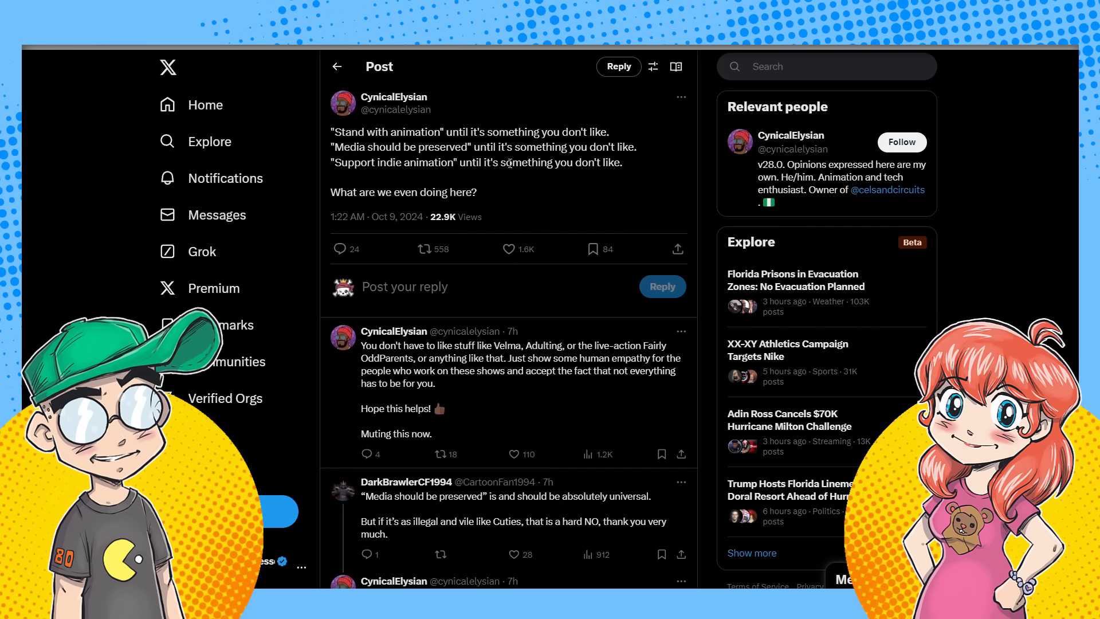
mouse_move(491, 210)
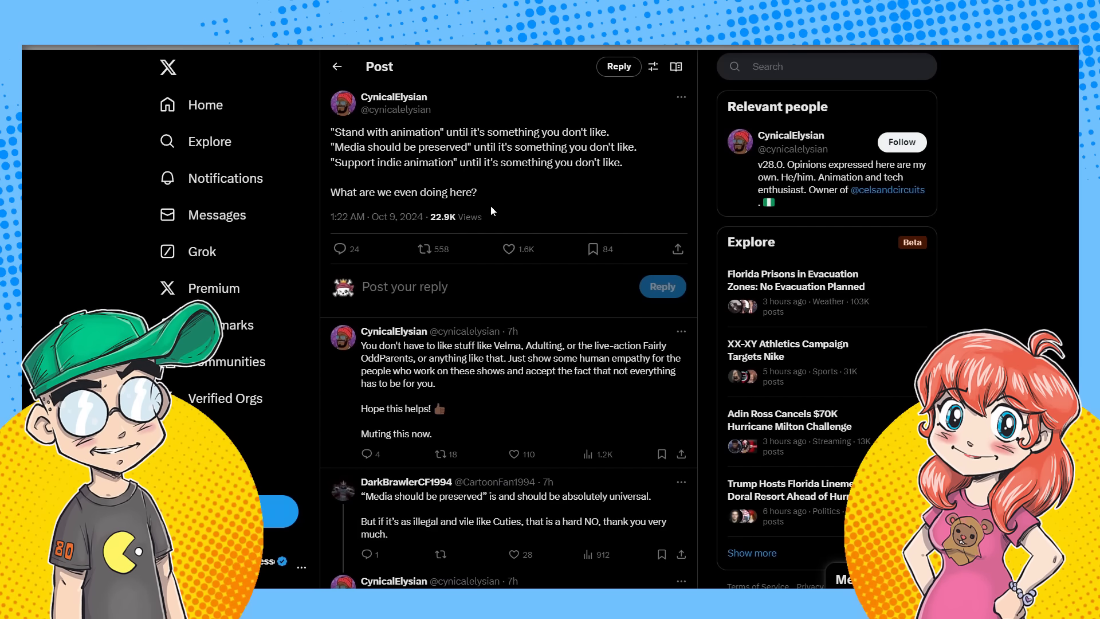
Scroll to CynicalElysian's reply agreeing with DarkBrawler and quoting the preservation post.
scroll("down", 3)
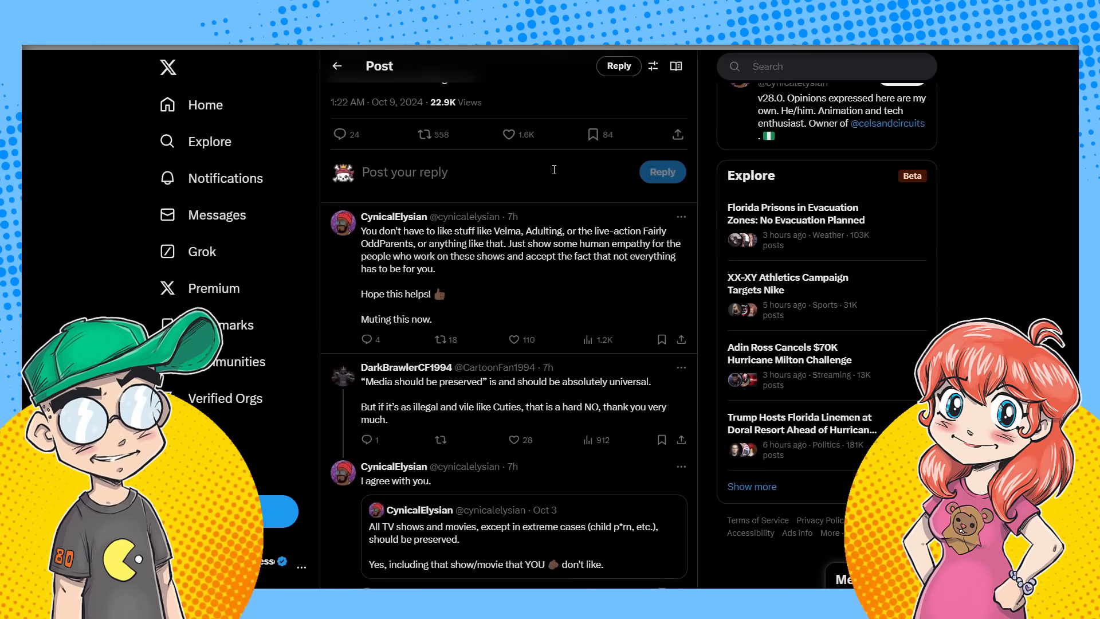
mouse_move(594, 249)
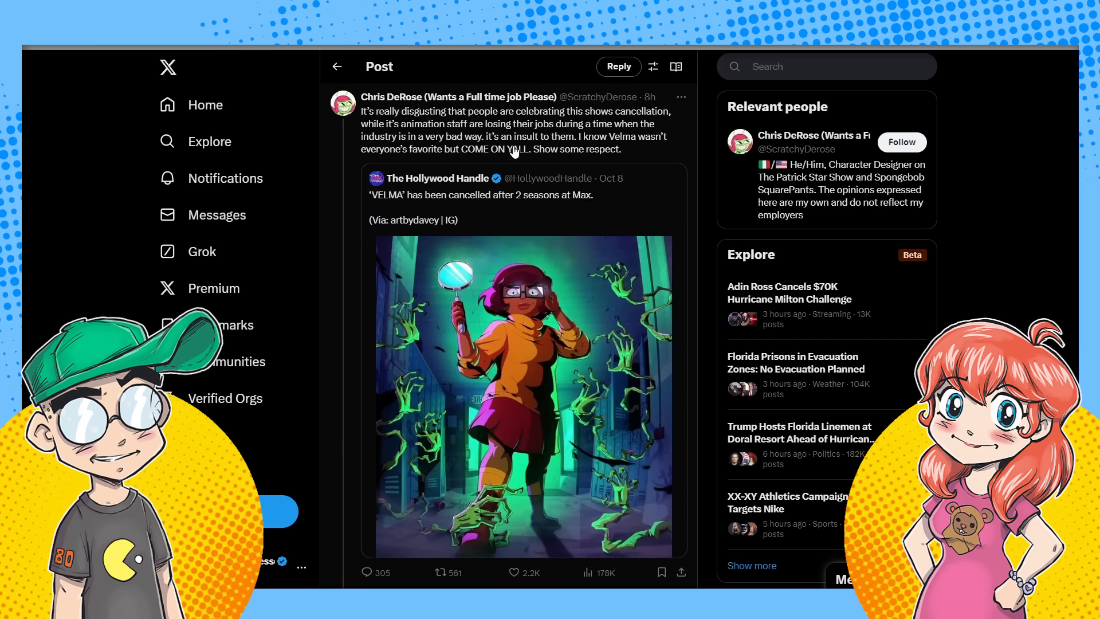
mouse_move(453, 126)
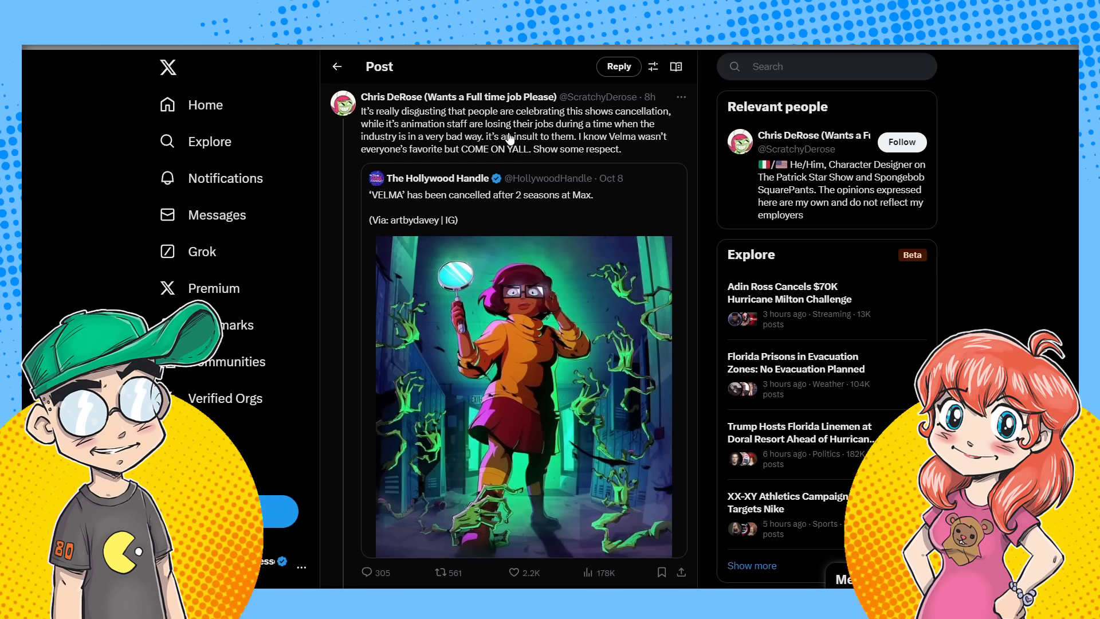
mouse_move(356, 155)
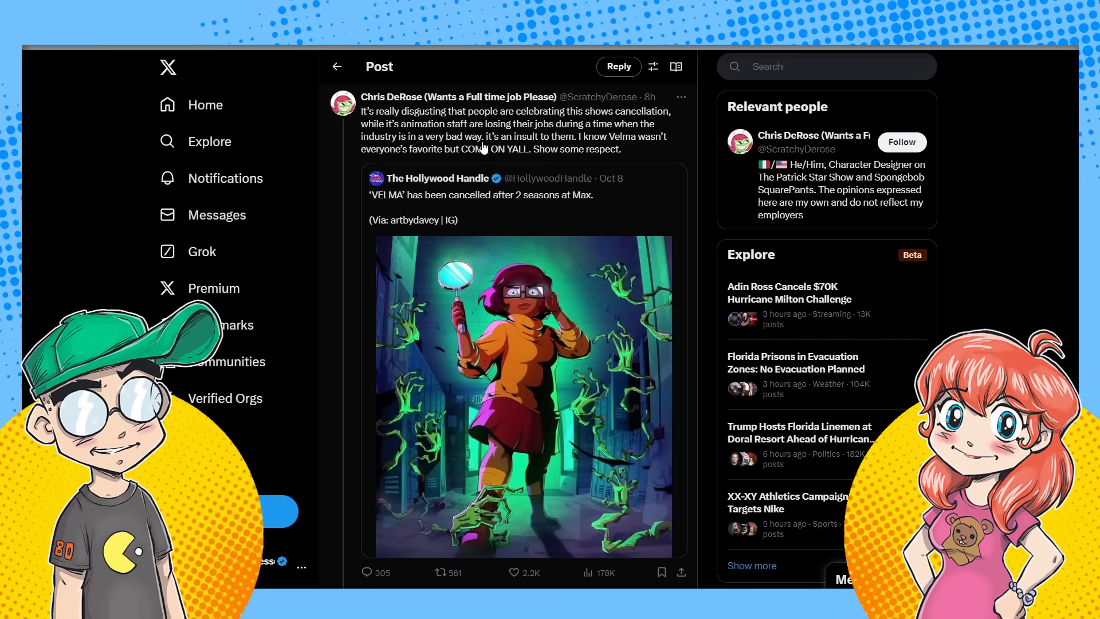
mouse_move(670, 167)
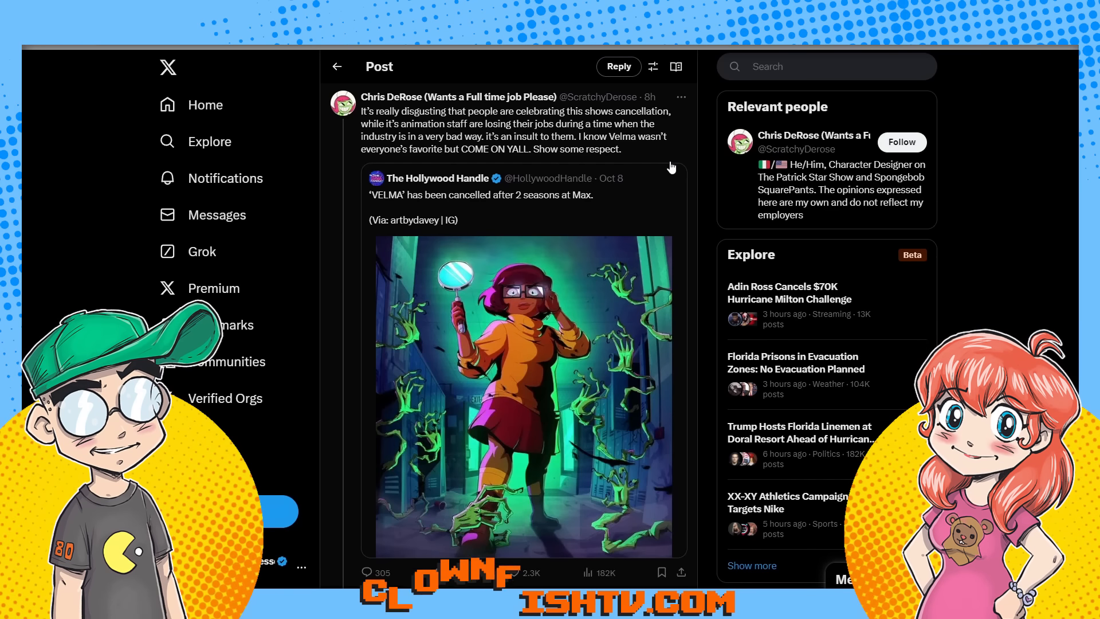
left_click(440, 572)
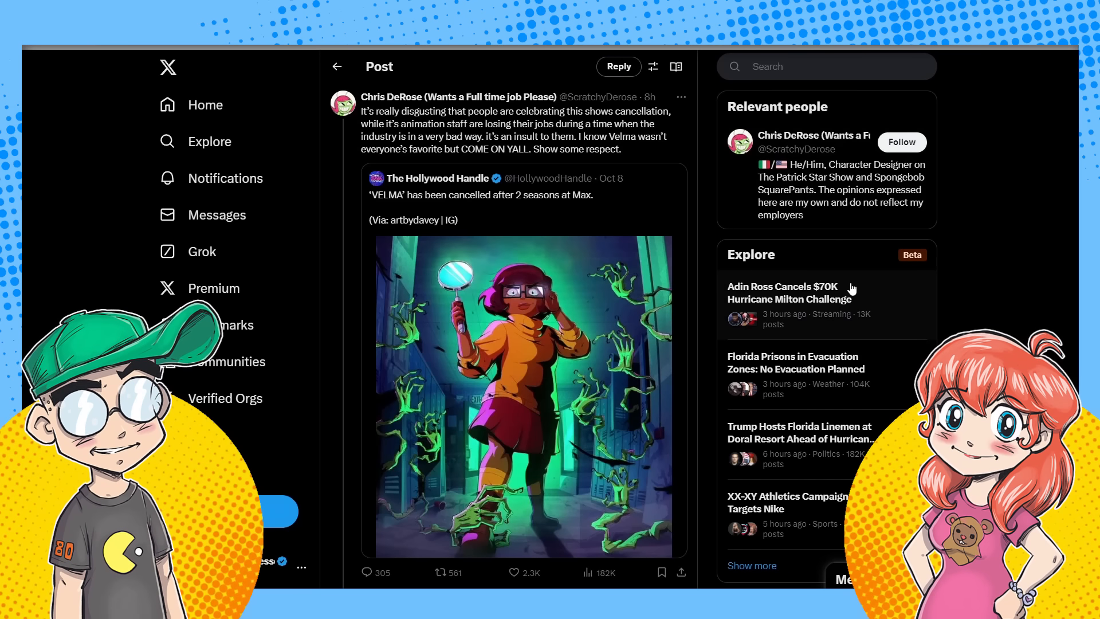
mouse_move(949, 313)
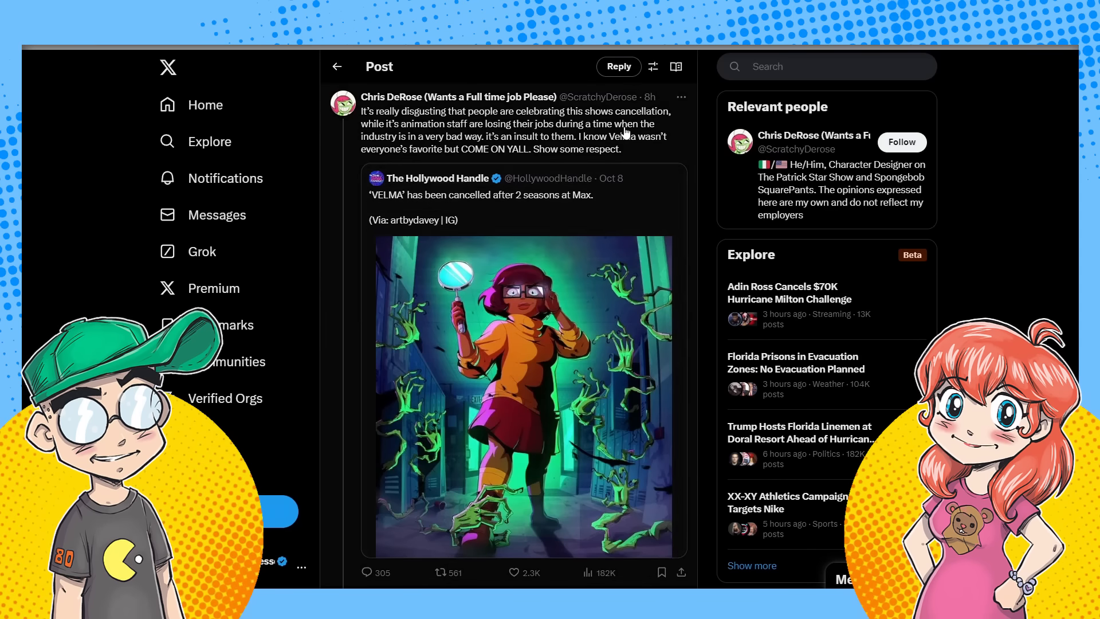
scroll("down", 3)
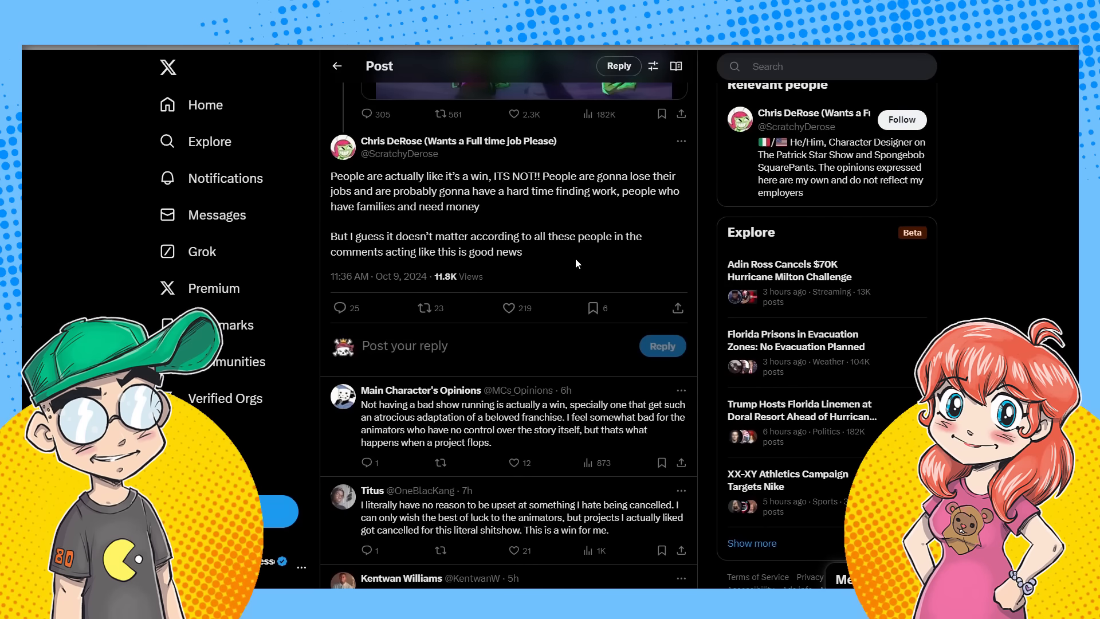
mouse_move(547, 325)
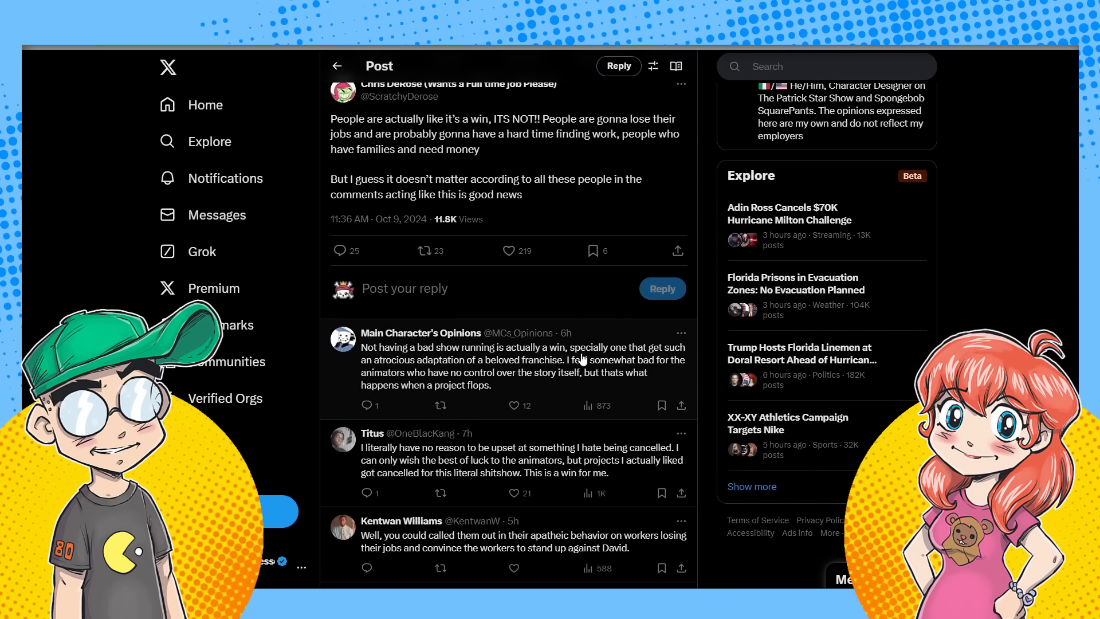
mouse_move(474, 370)
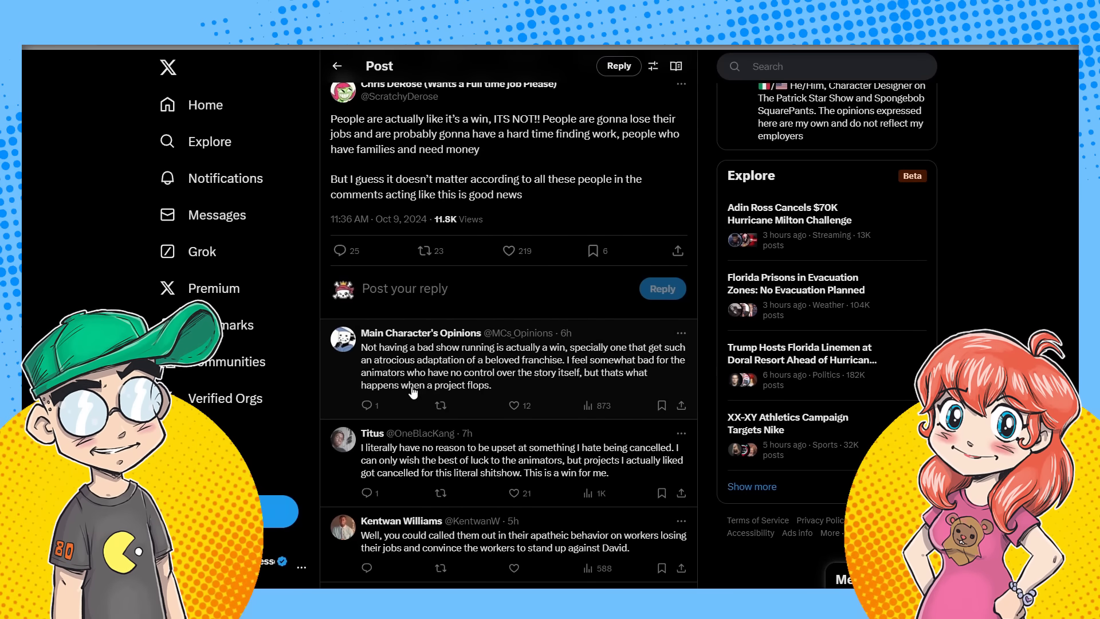
mouse_move(562, 381)
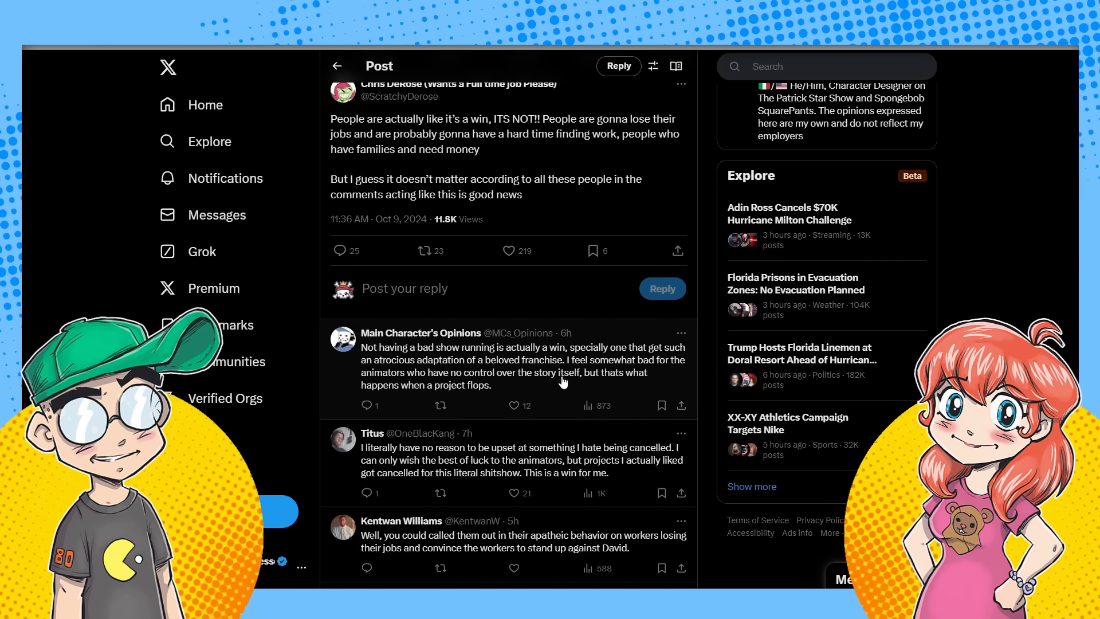
Scroll through replies calling the cancellation a win, including a Spanish-language reply.
scroll("down", 3)
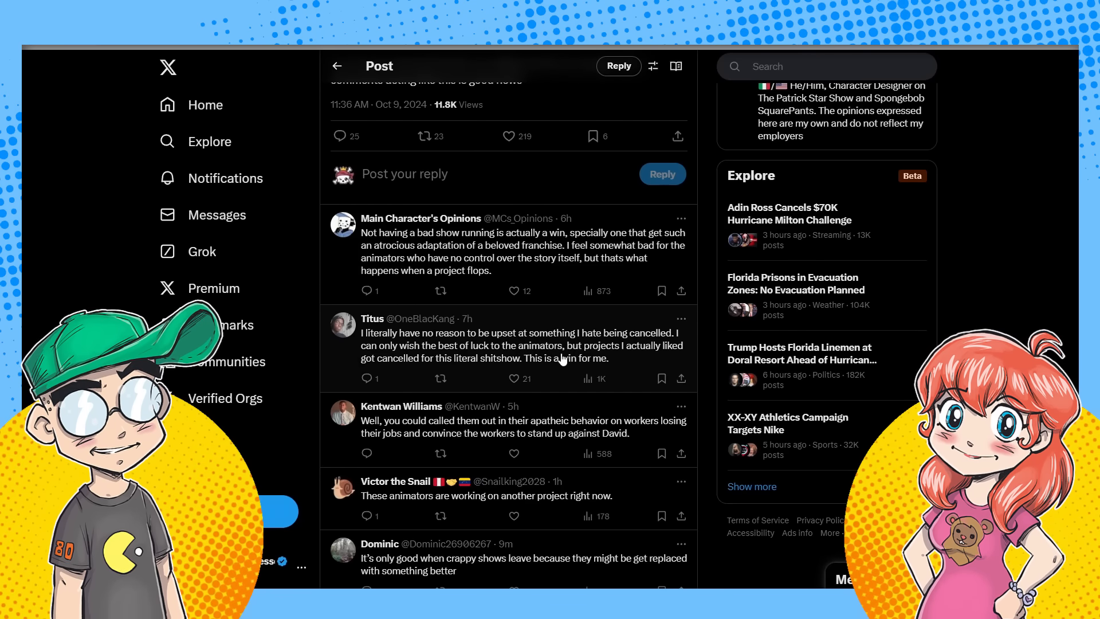
mouse_move(646, 344)
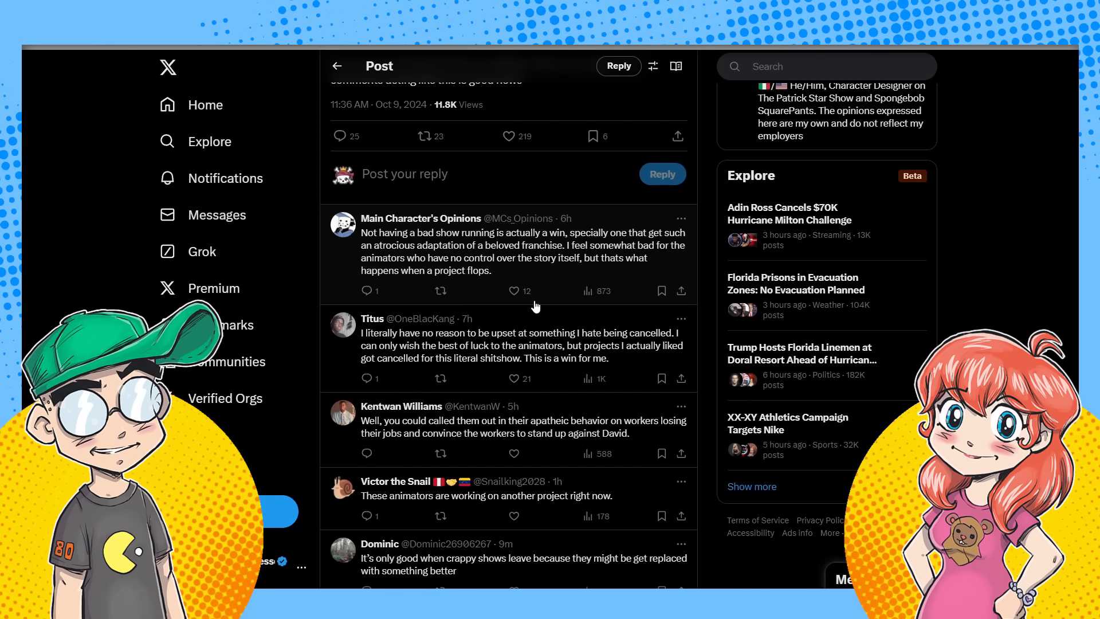
mouse_move(528, 303)
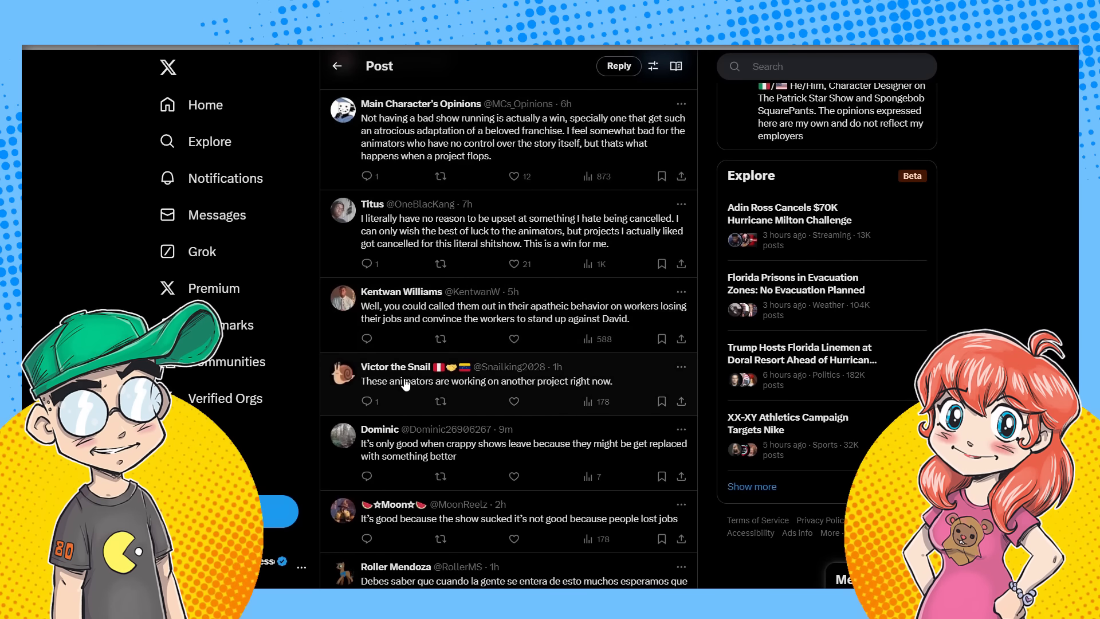
mouse_move(441, 313)
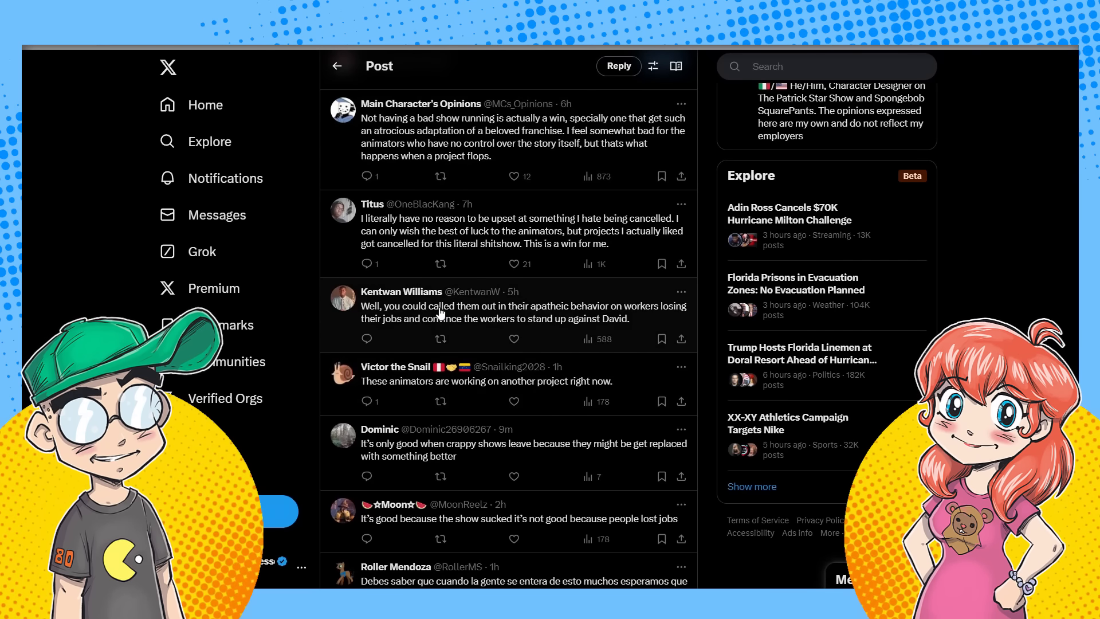
scroll("down", 3)
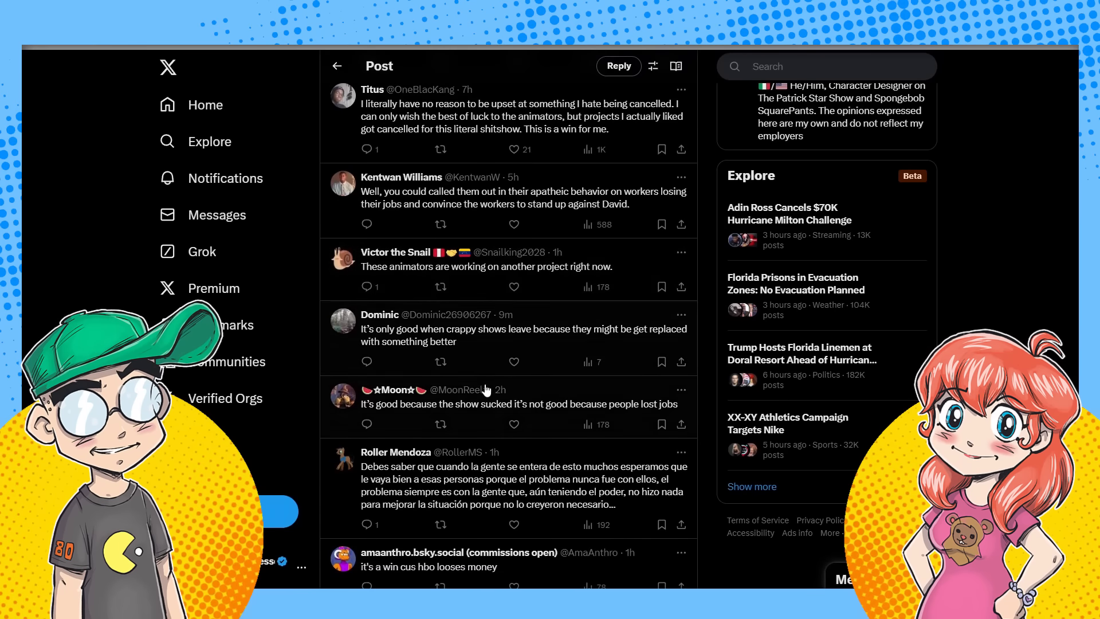
scroll("down", 3)
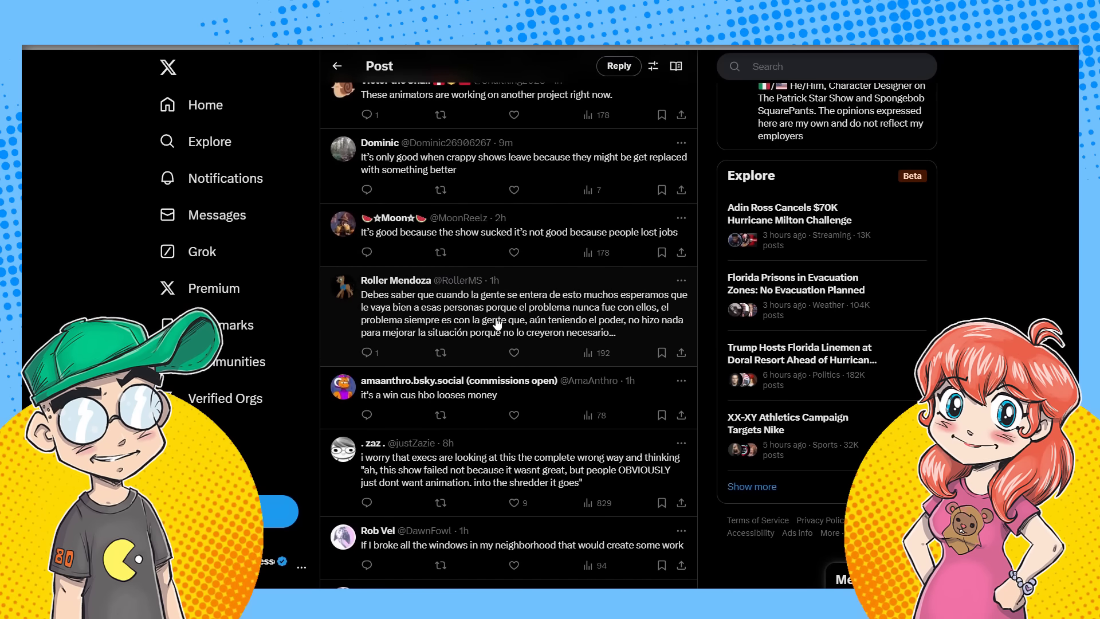
mouse_move(489, 407)
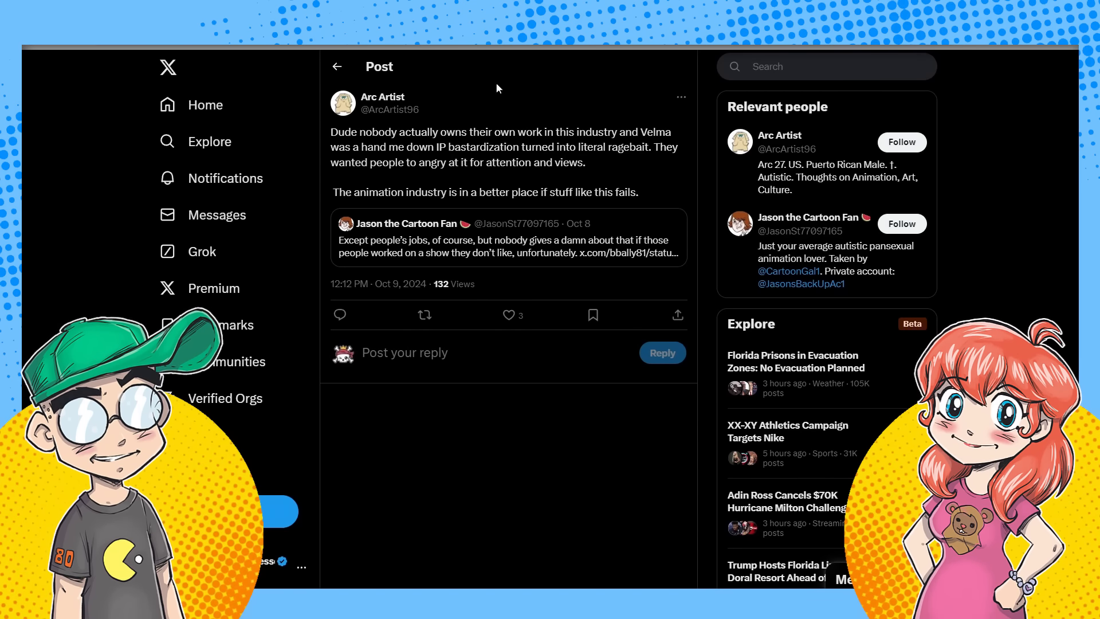
Scroll to later replies, including 'So it's in the middle' and 'L'.
scroll("down", 3)
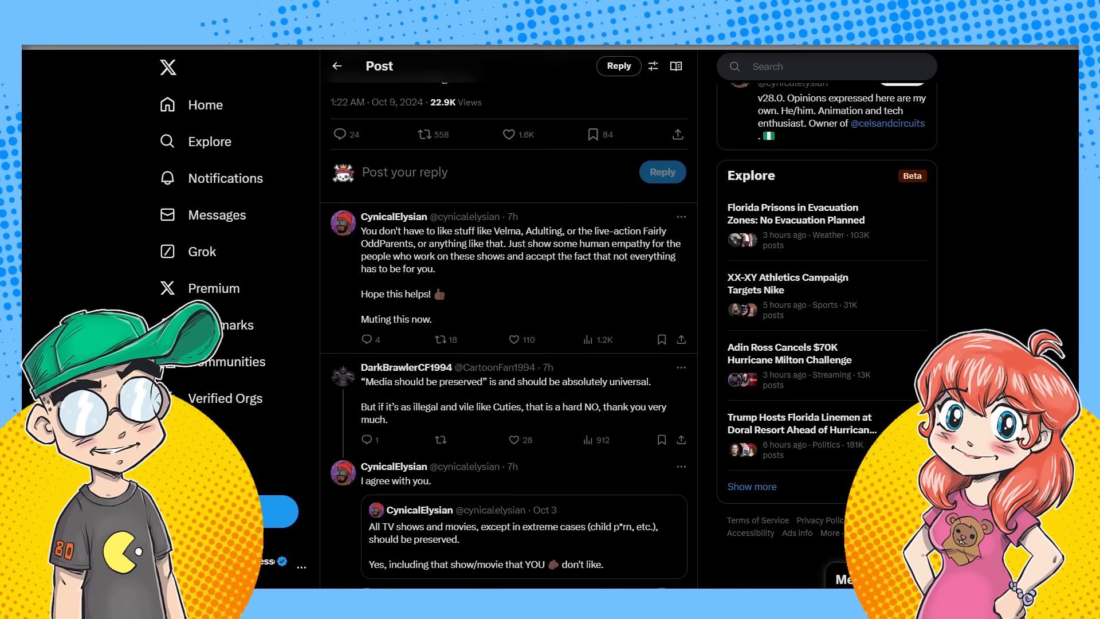
scroll("down", 3)
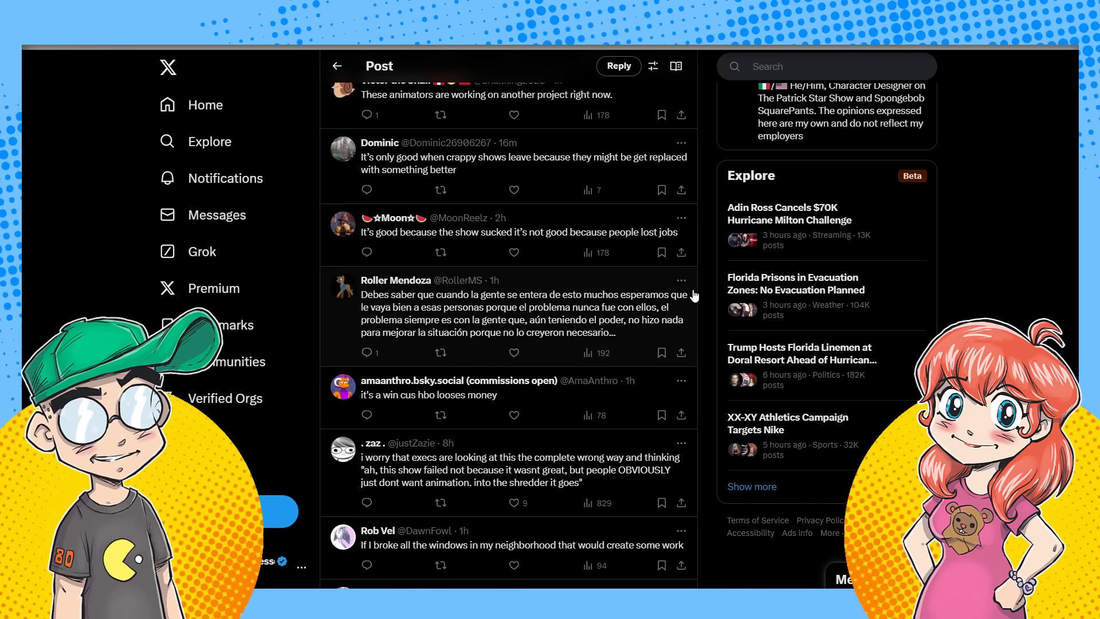
mouse_move(883, 349)
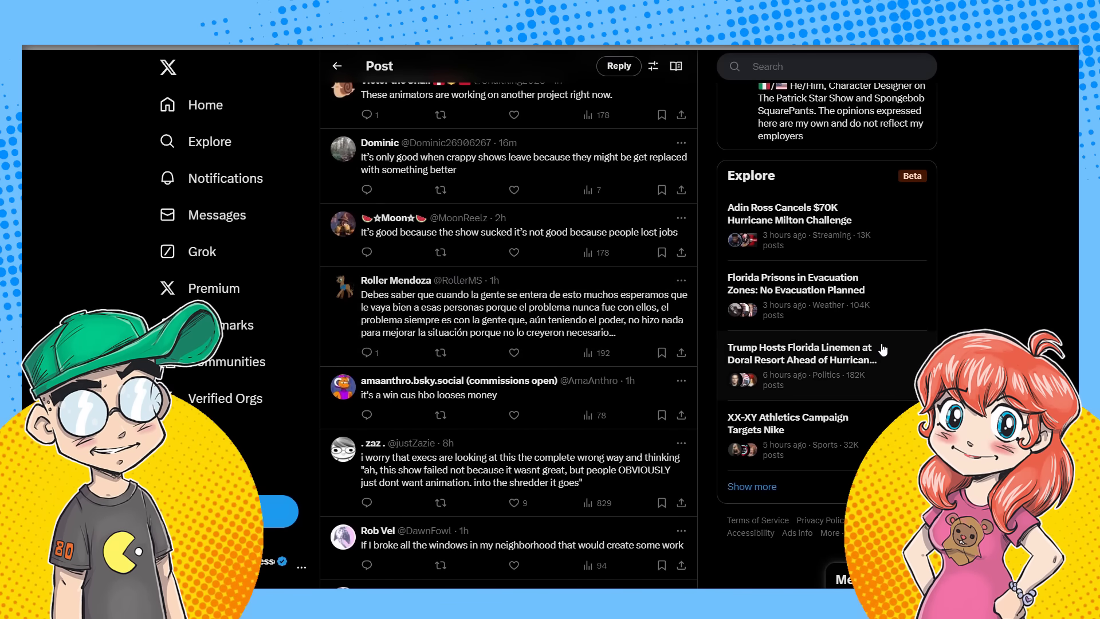
scroll("down", 3)
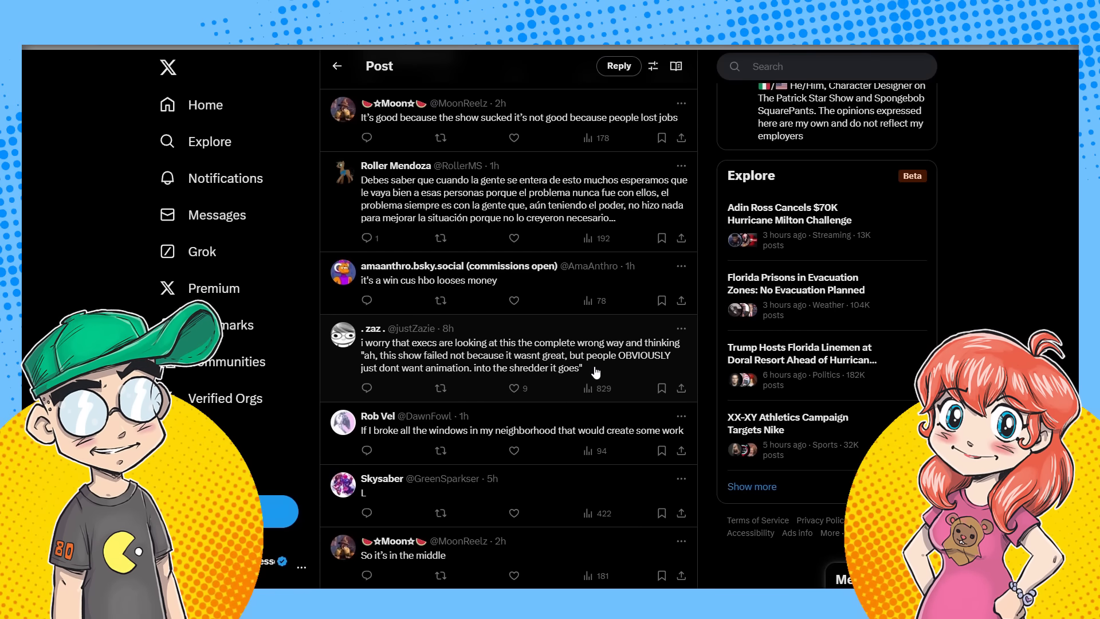
mouse_move(656, 356)
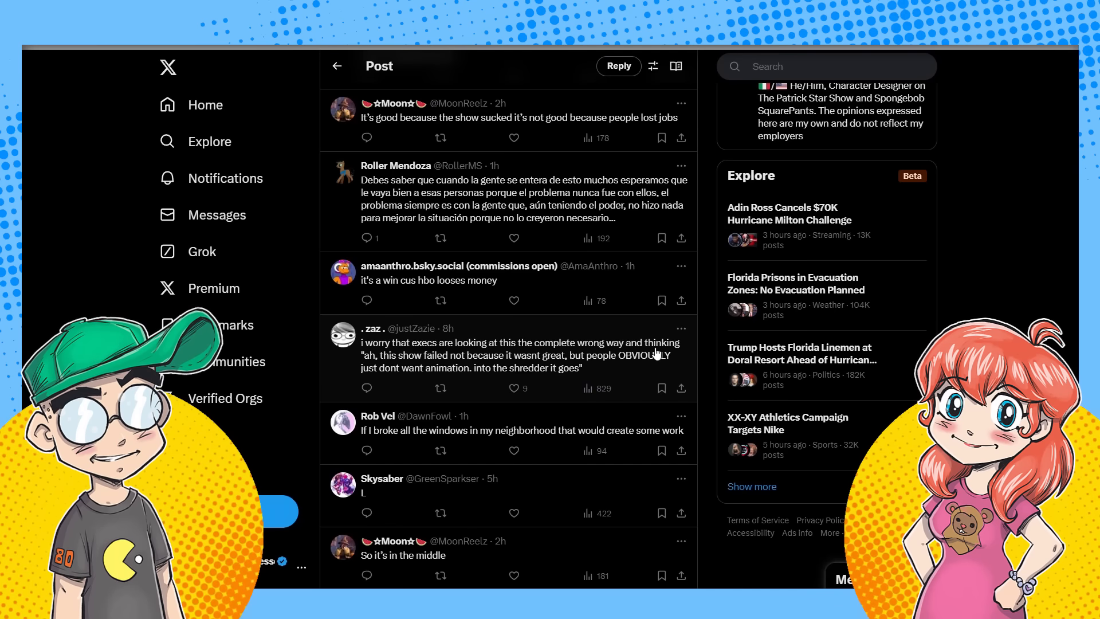
mouse_move(646, 355)
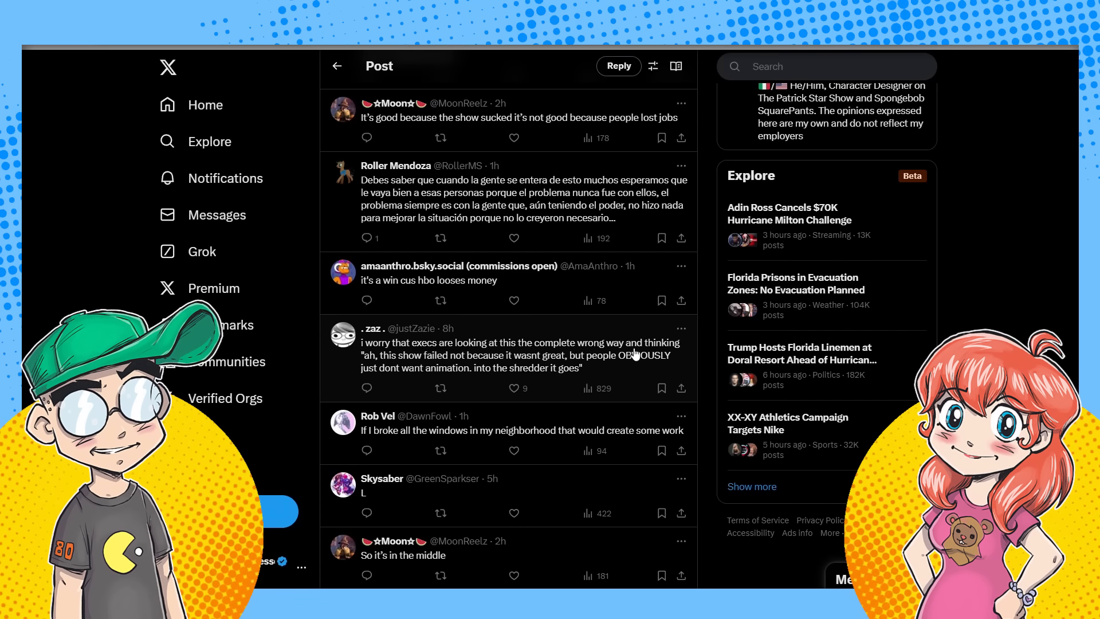
mouse_move(621, 263)
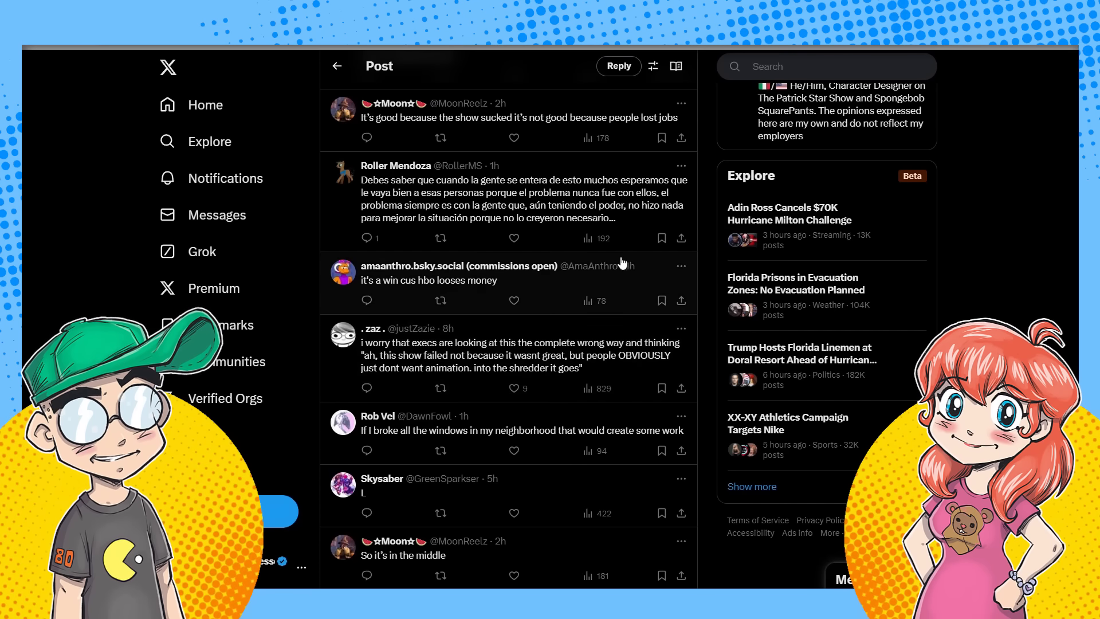
scroll("down", 3)
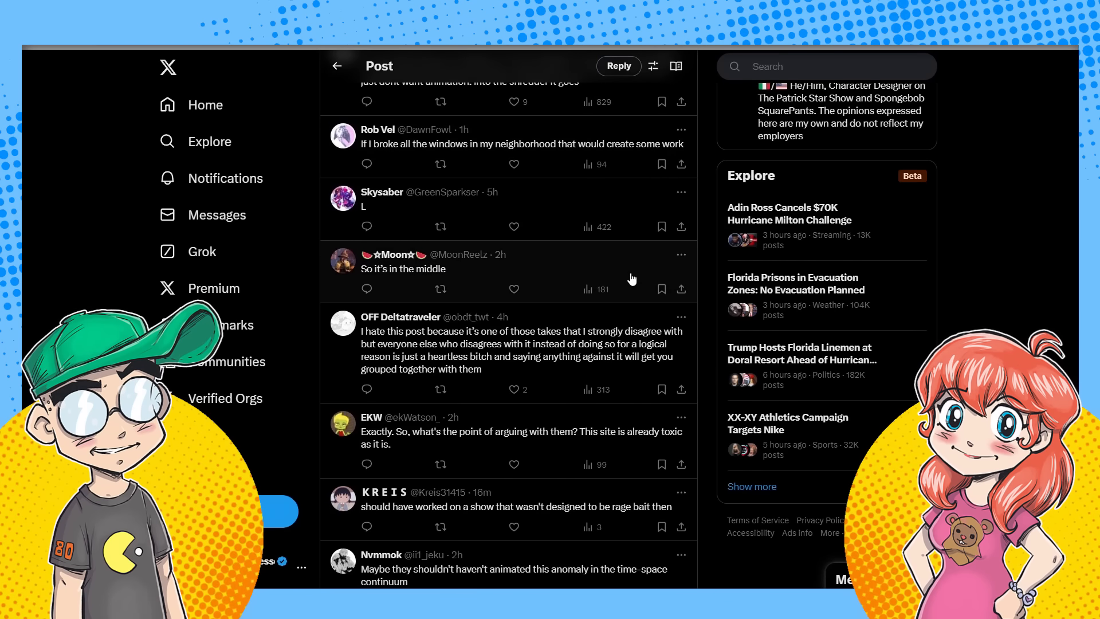
scroll("down", 3)
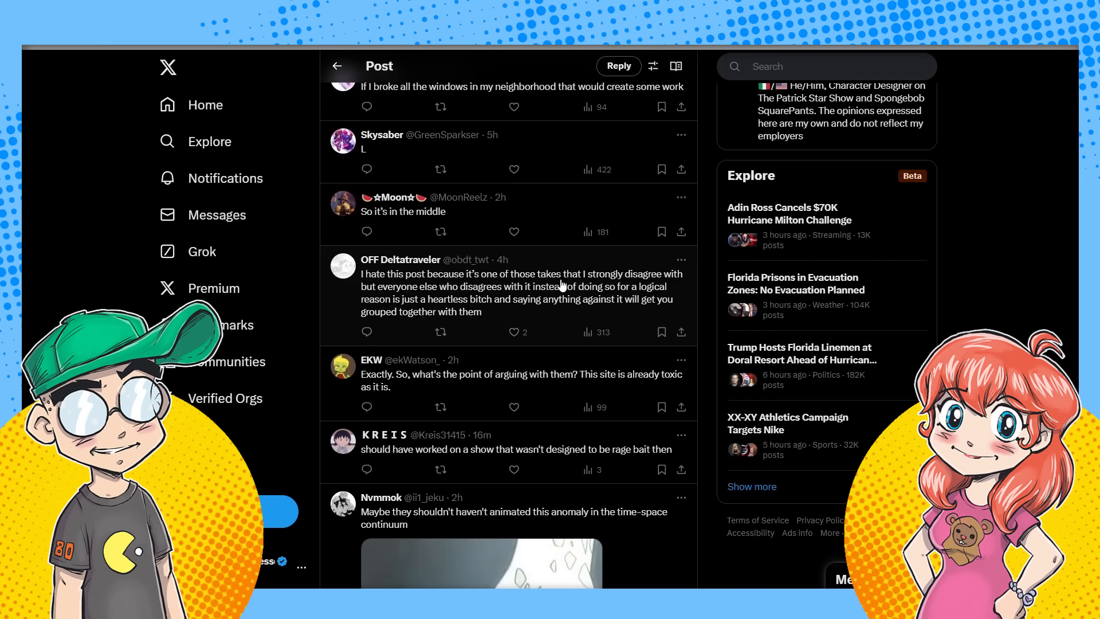
mouse_move(457, 294)
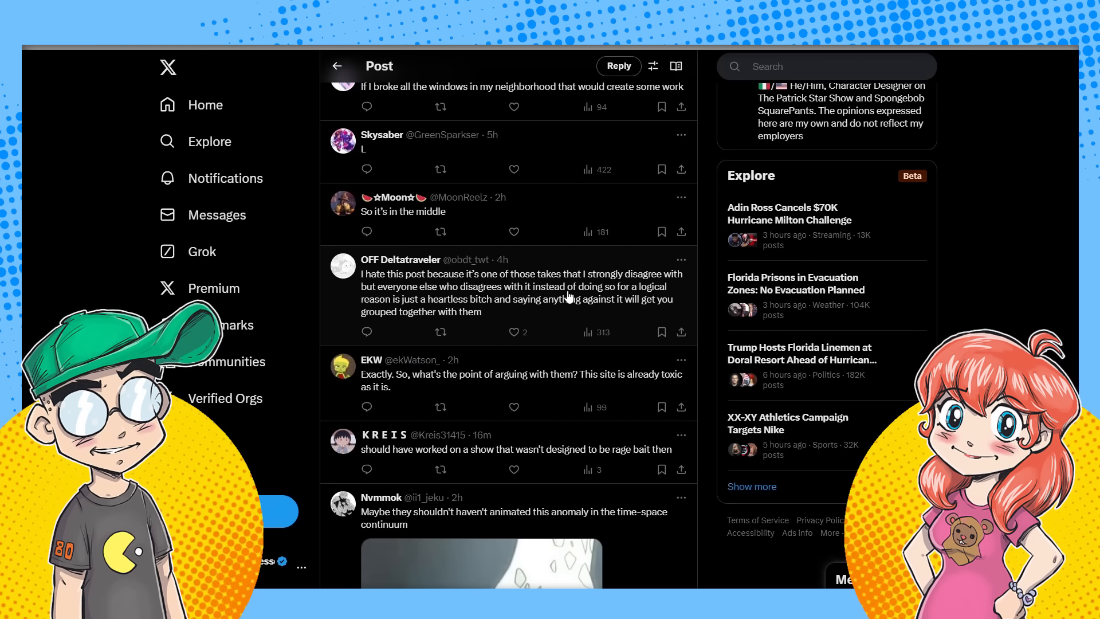
mouse_move(485, 311)
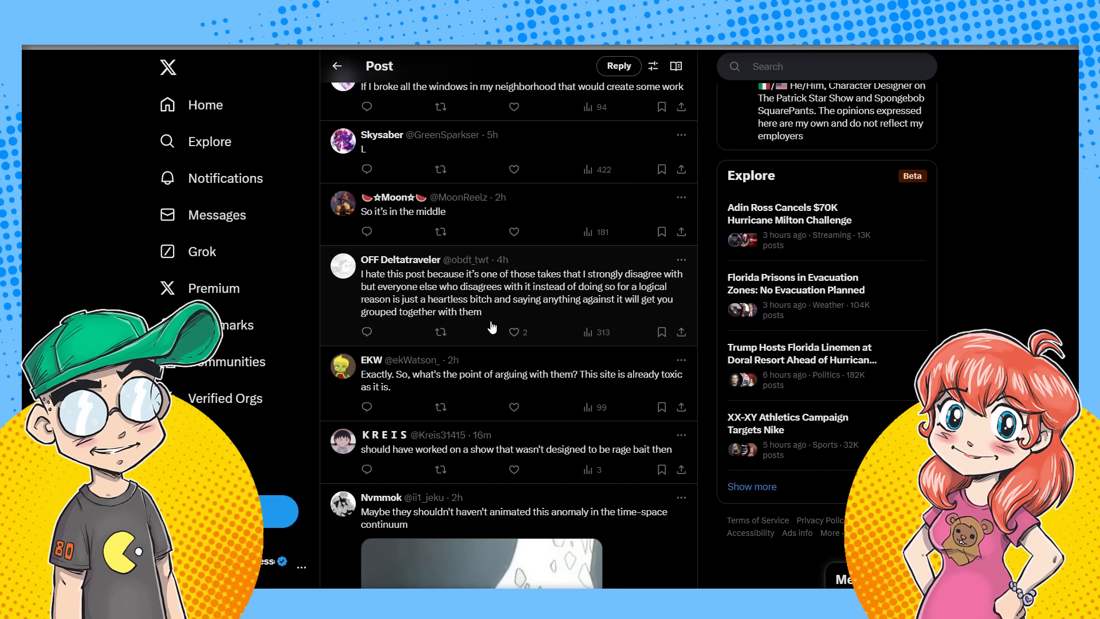
Highlight Cess's reply from 'Game companies' to 'mediocre series?'.
scroll("down", 3)
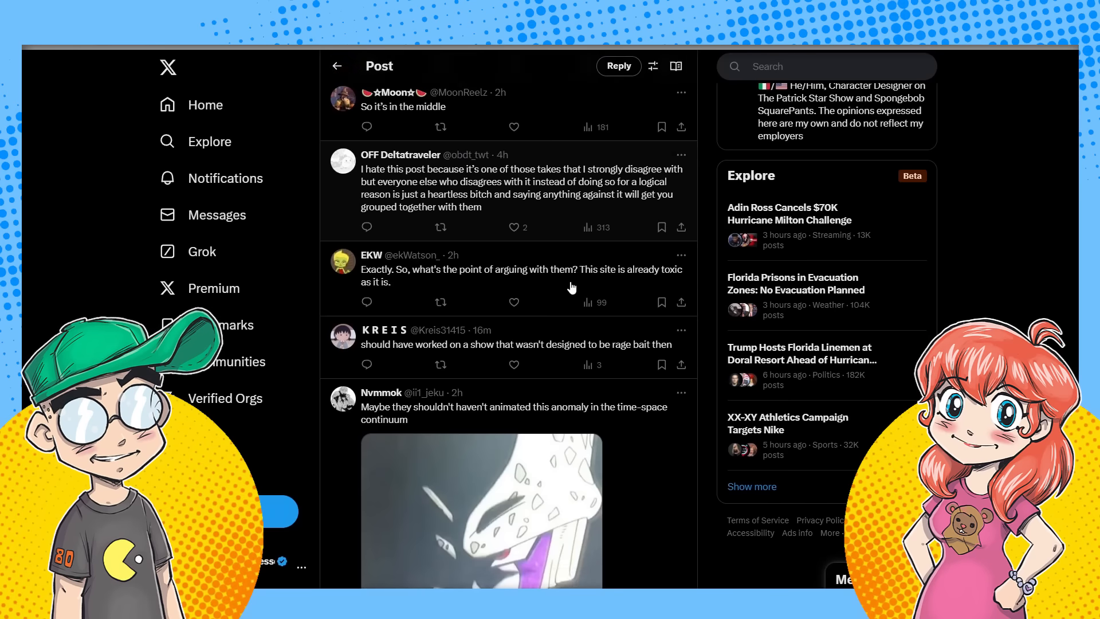
scroll("down", 3)
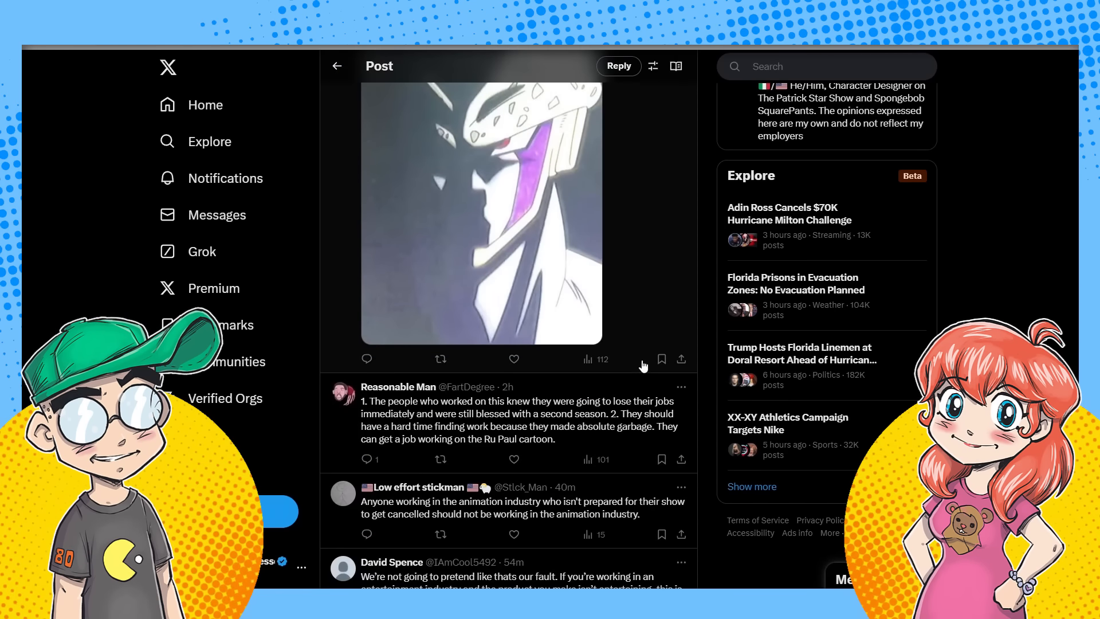
scroll("down", 3)
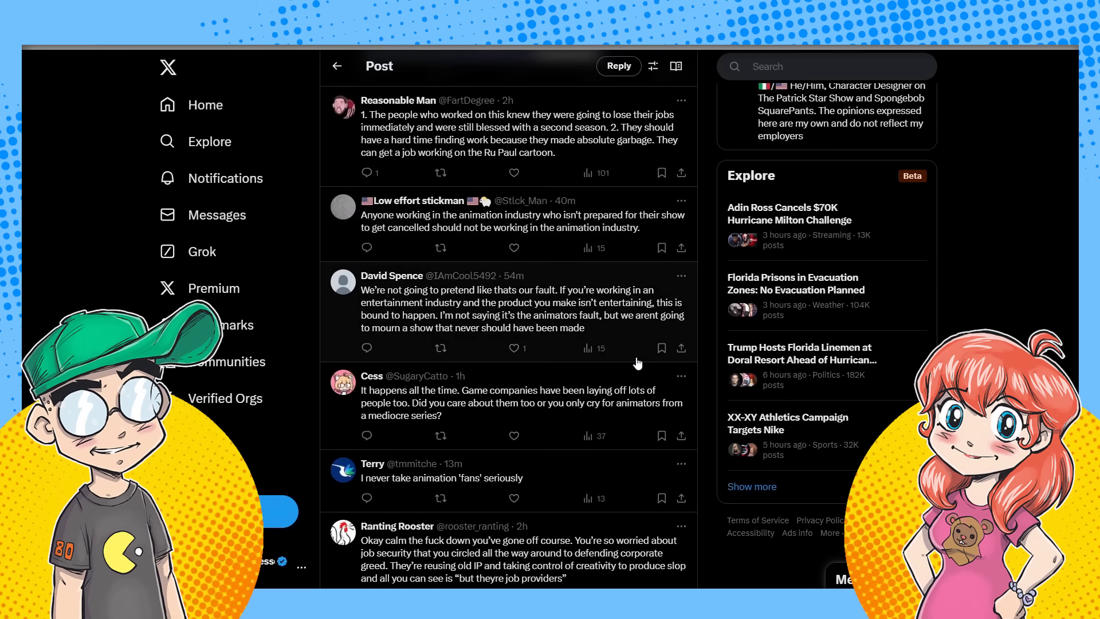
mouse_move(375, 120)
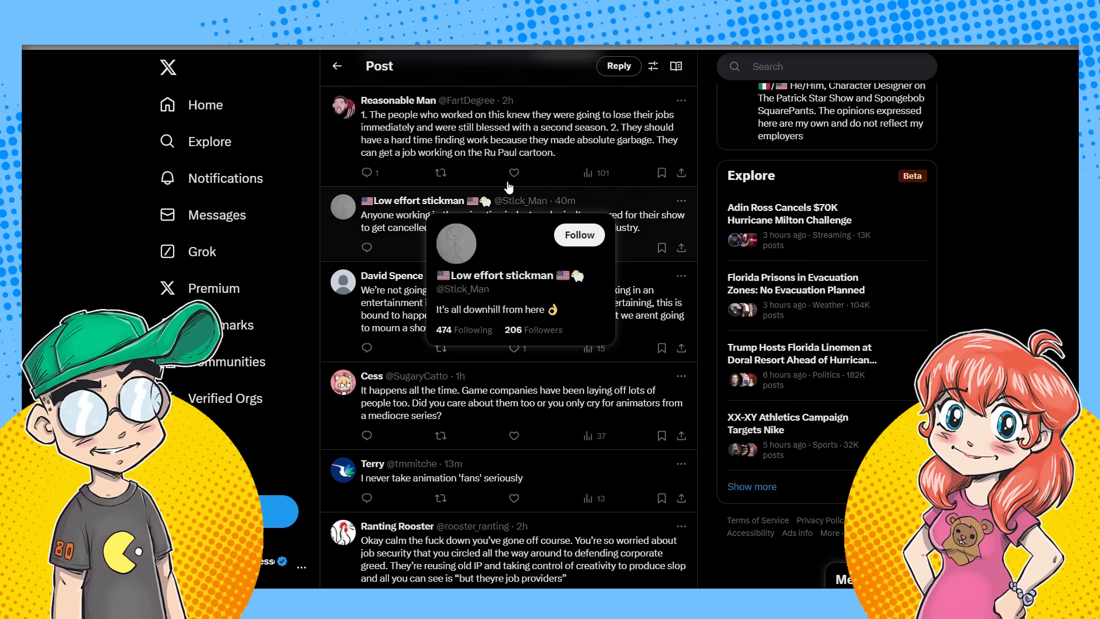
mouse_move(534, 144)
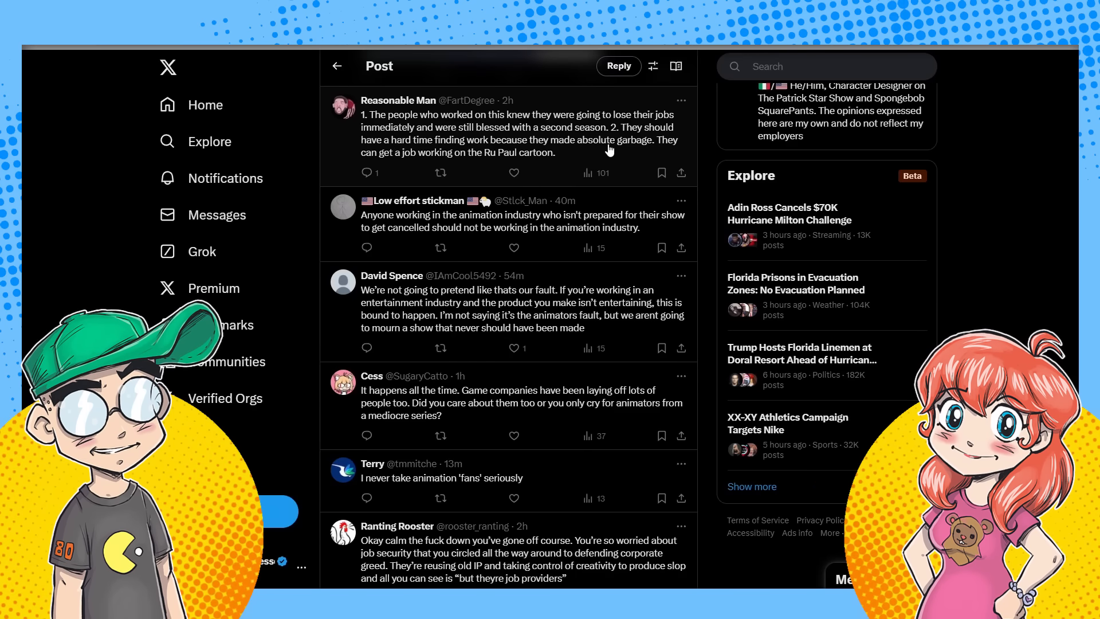
mouse_move(516, 167)
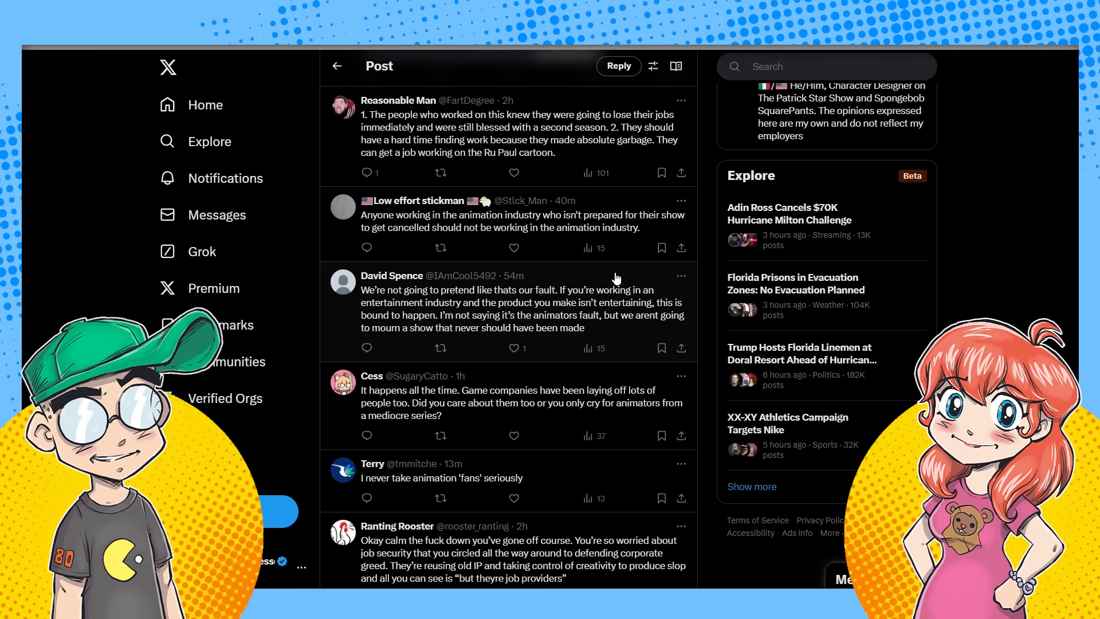
mouse_move(374, 290)
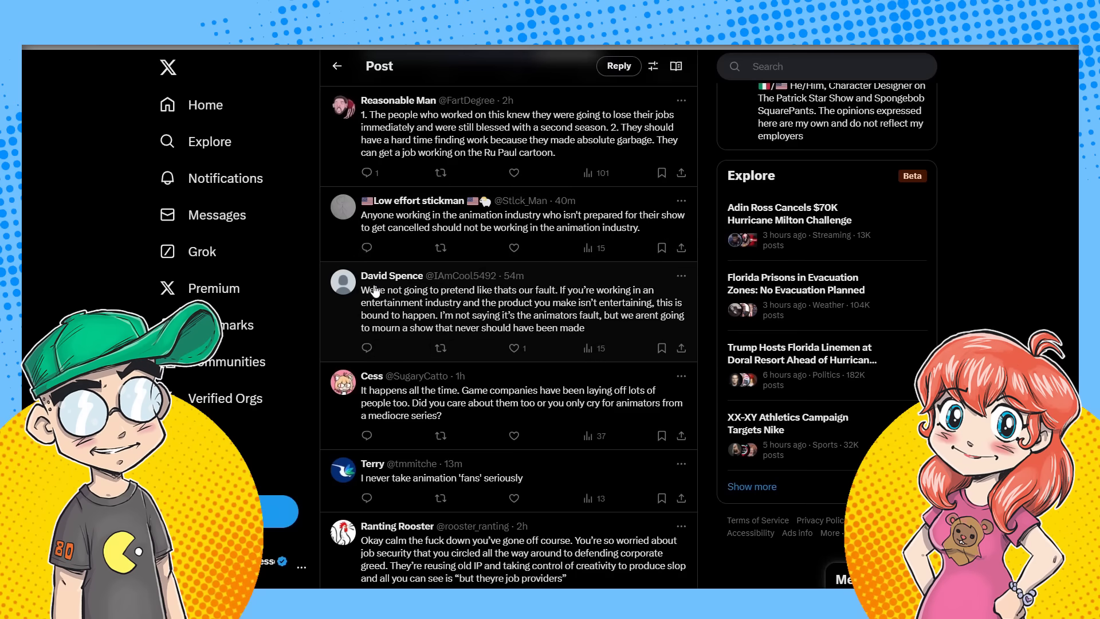
left_click_drag(360, 290, 440, 315)
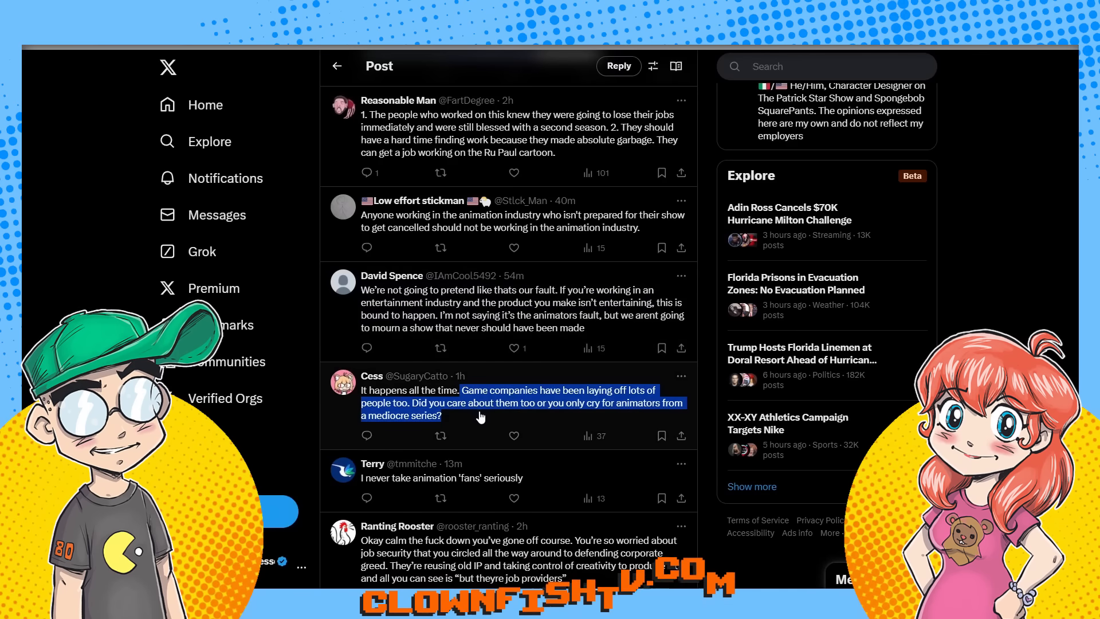
mouse_move(503, 429)
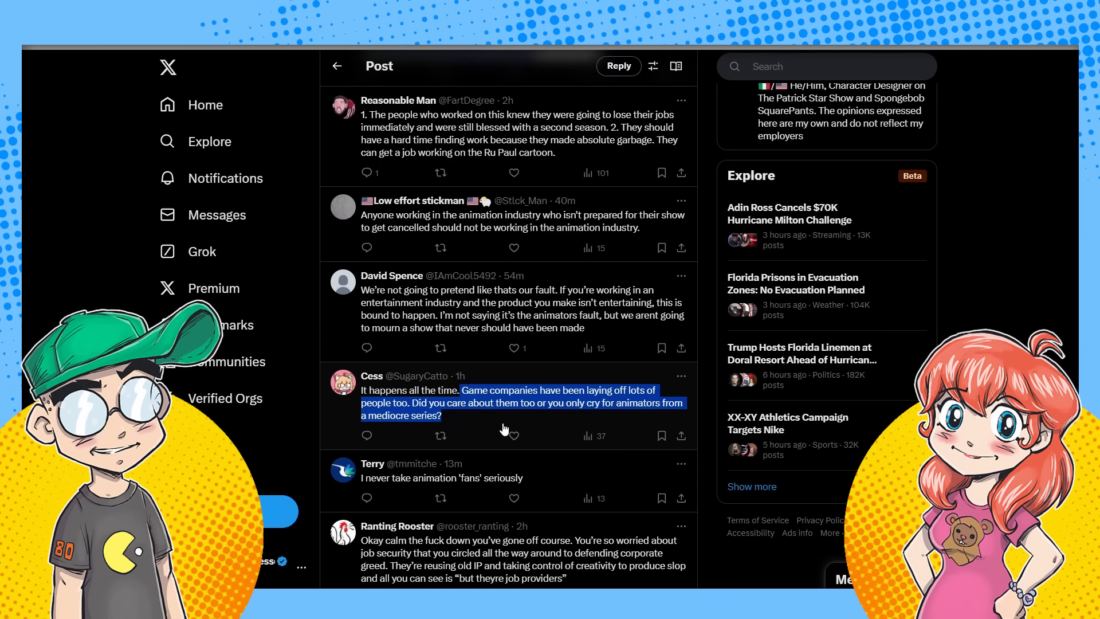
mouse_move(578, 295)
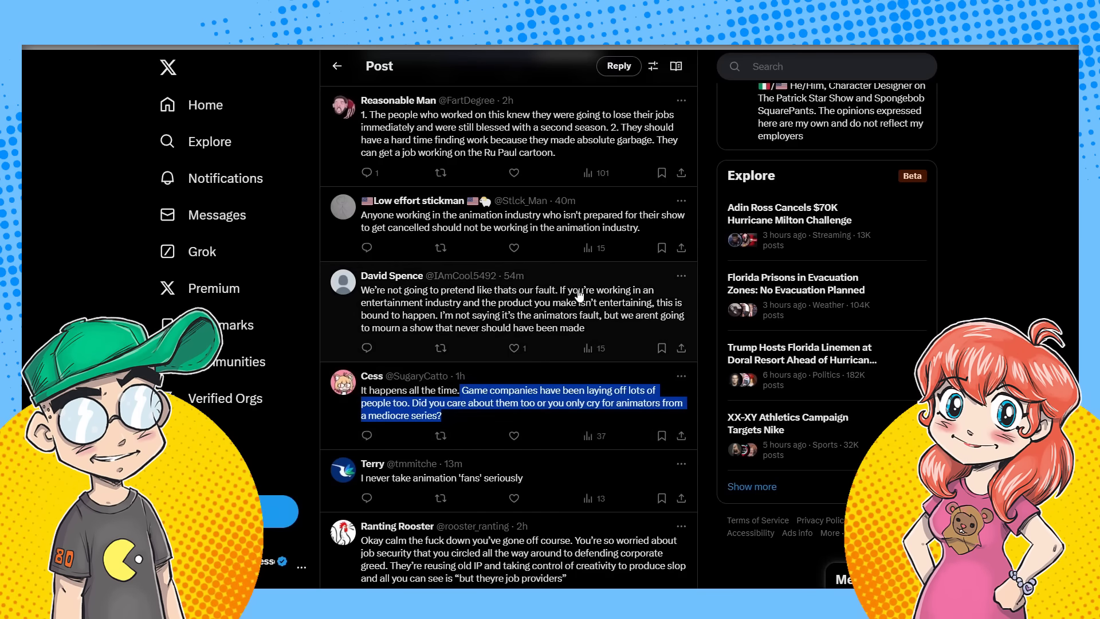
Scroll past Nate of the Living Dead and Truth Teller to the additional replies prompt.
scroll("down", 3)
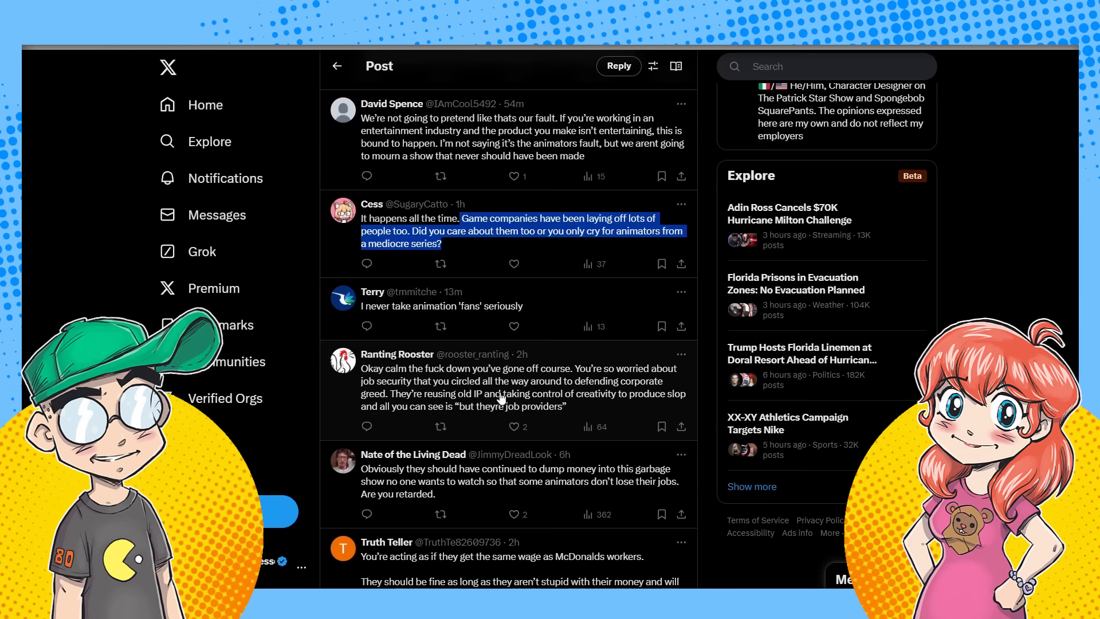
mouse_move(643, 419)
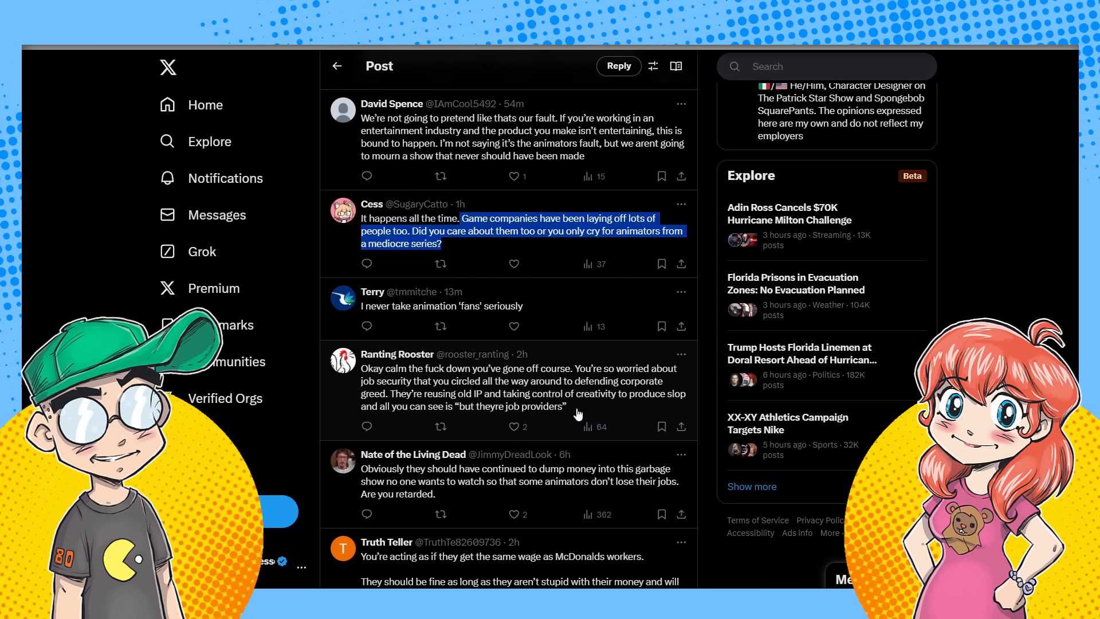
mouse_move(614, 402)
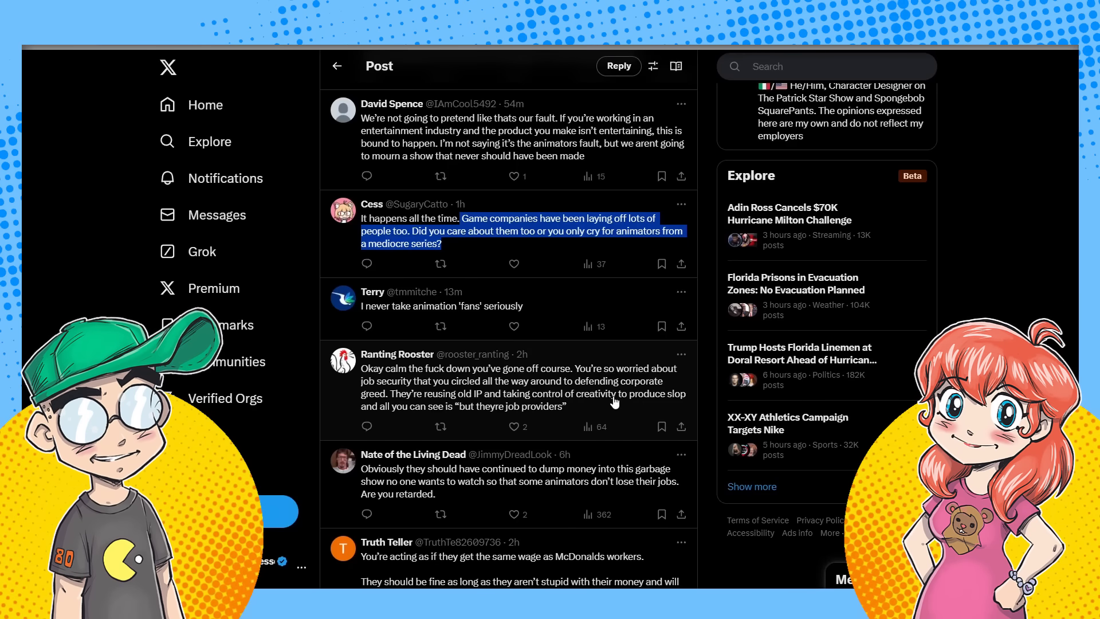
mouse_move(582, 419)
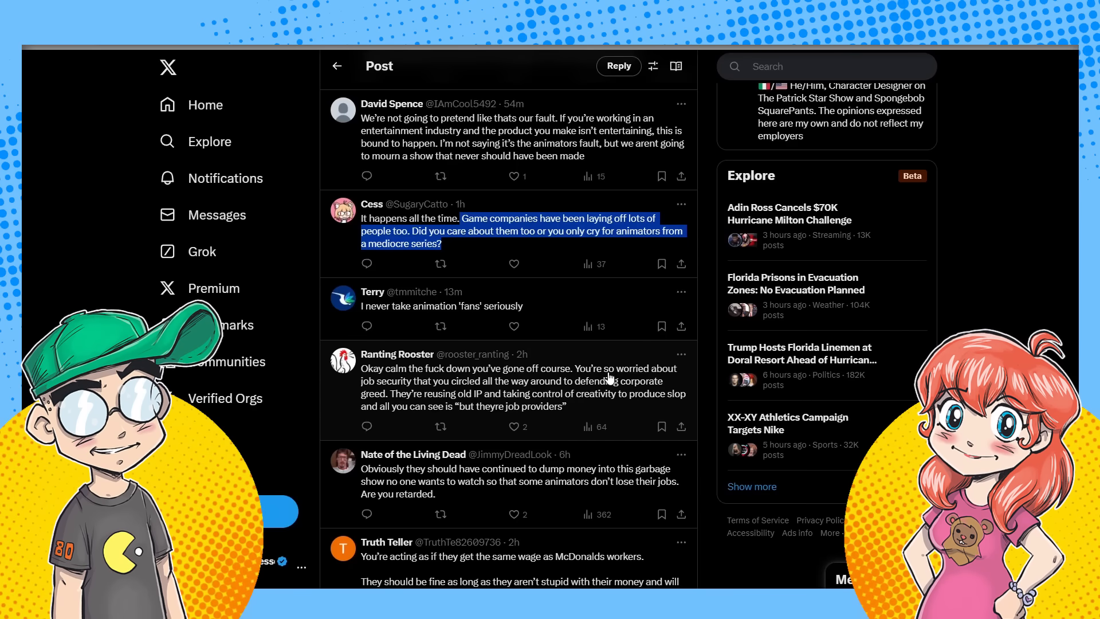
scroll("down", 3)
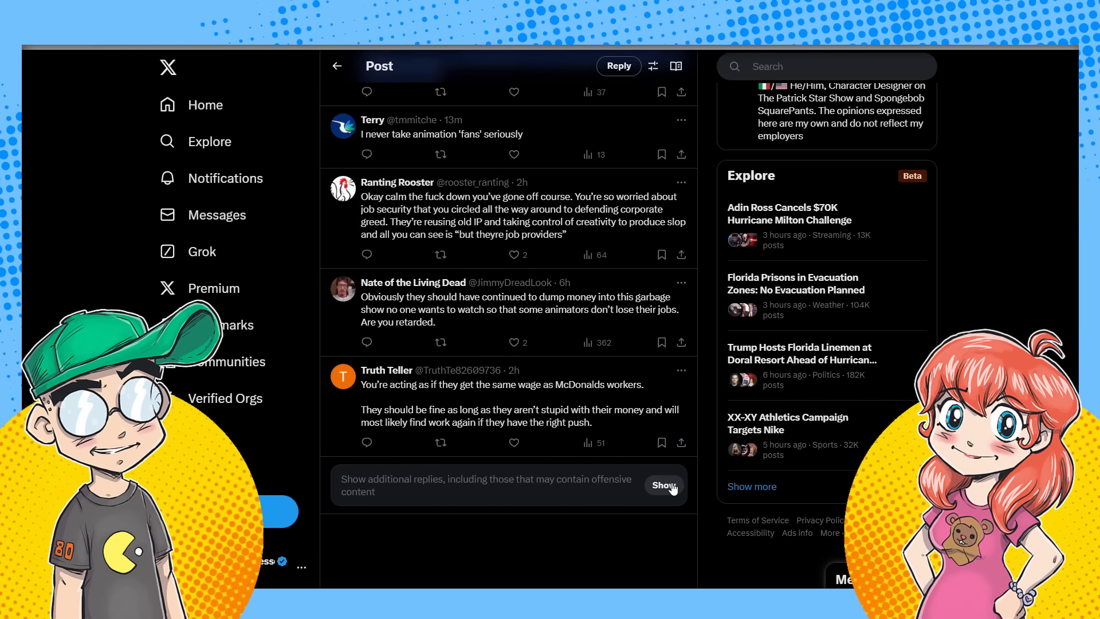
left_click(662, 485)
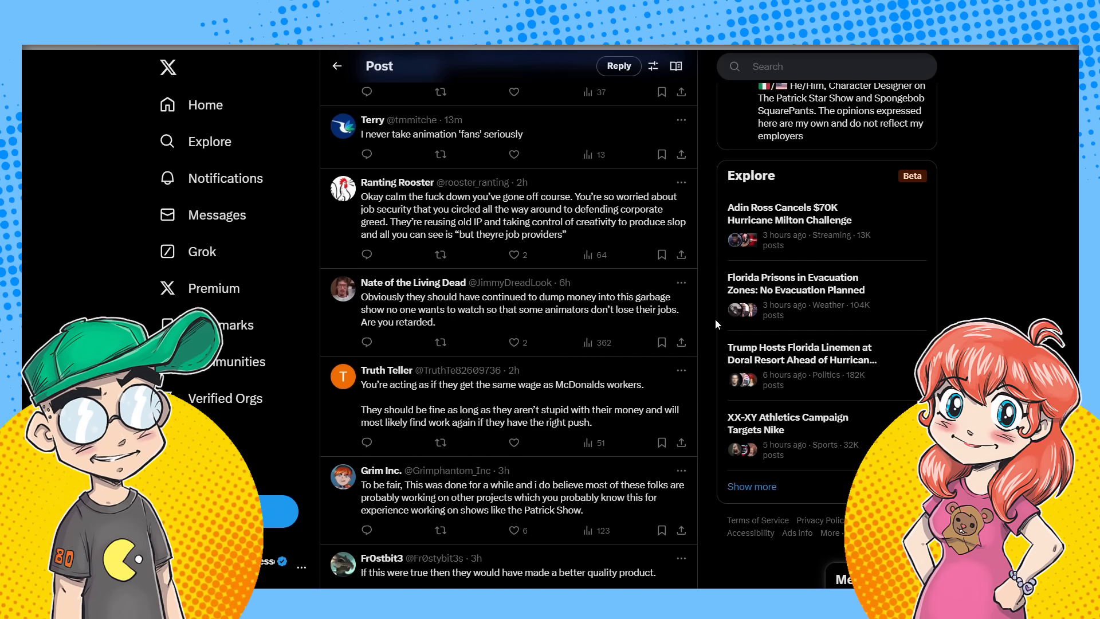
scroll("down", 3)
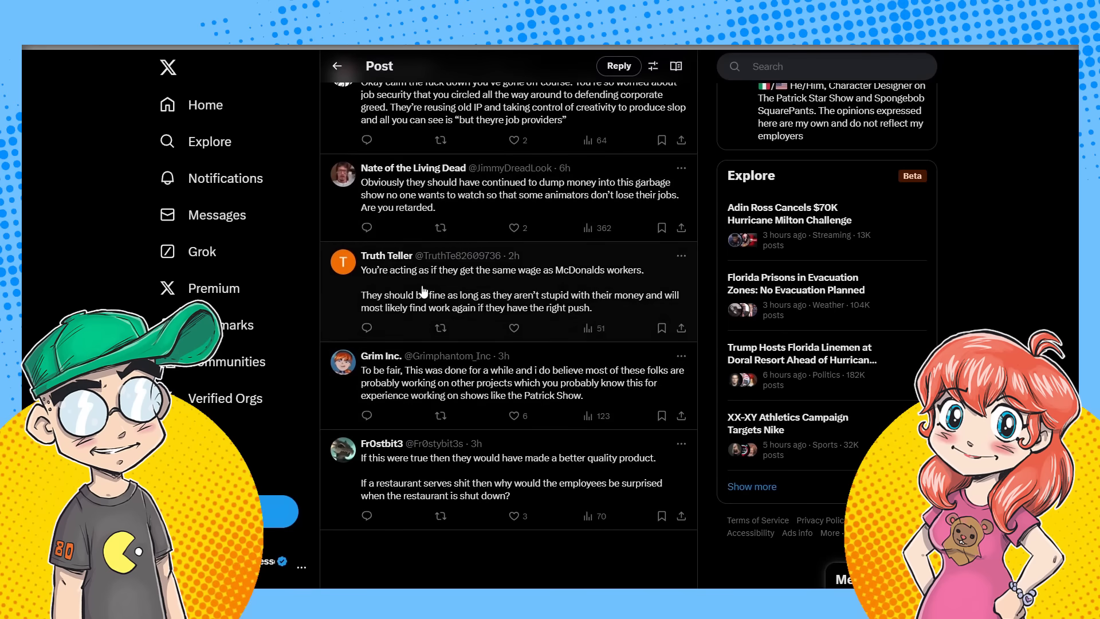
mouse_move(509, 403)
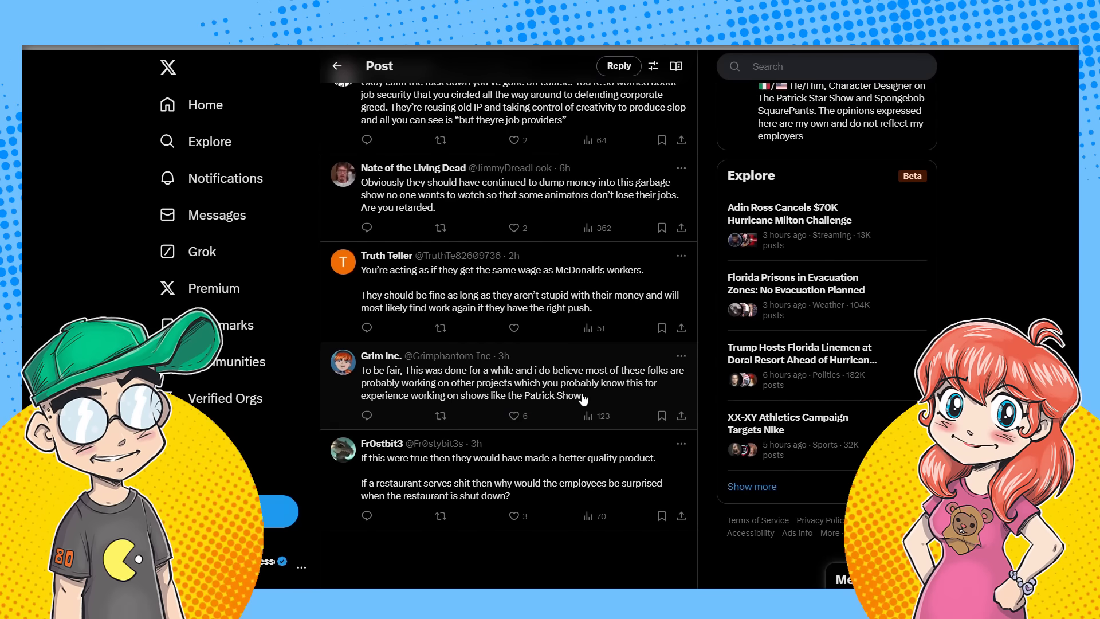
Scroll up to the top of Chris DeRose's post quoting The Hollywood Handle.
scroll("up", 3)
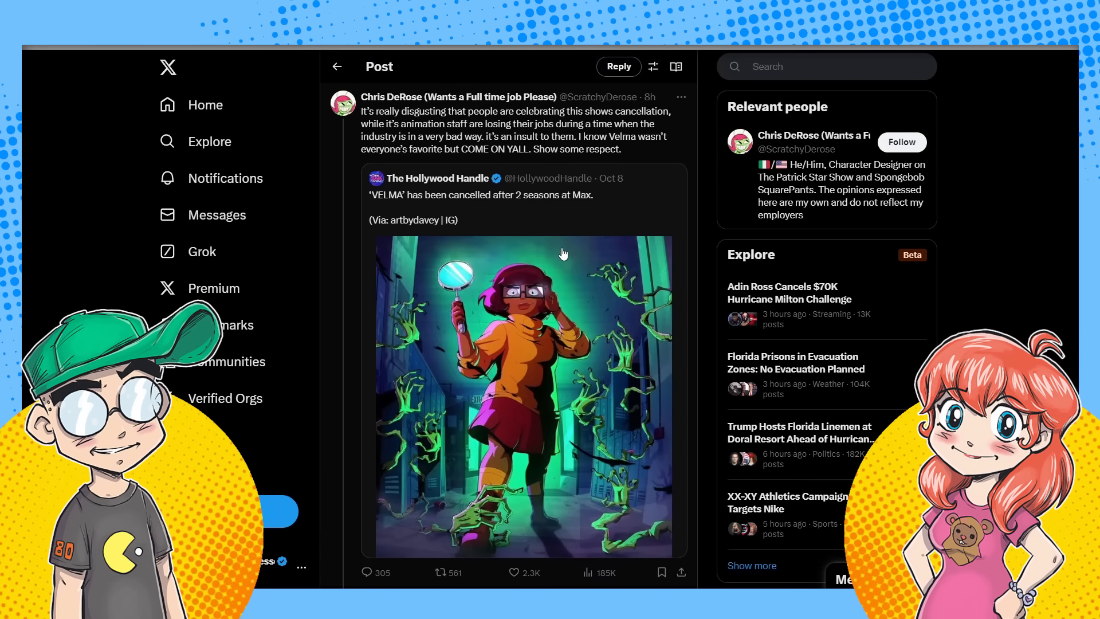
mouse_move(458, 96)
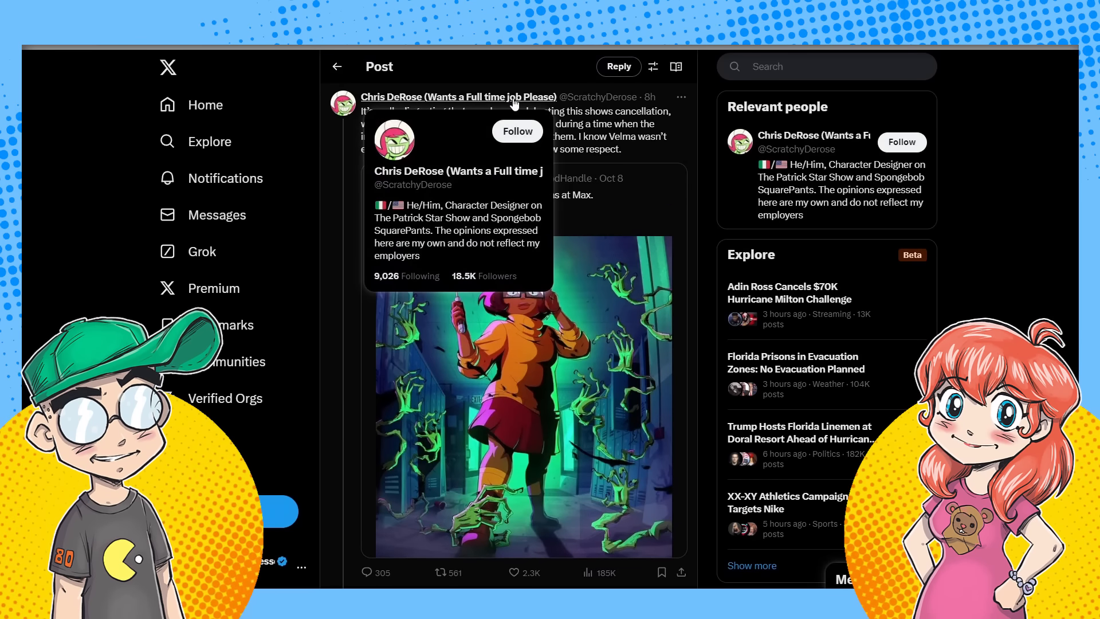
mouse_move(655, 137)
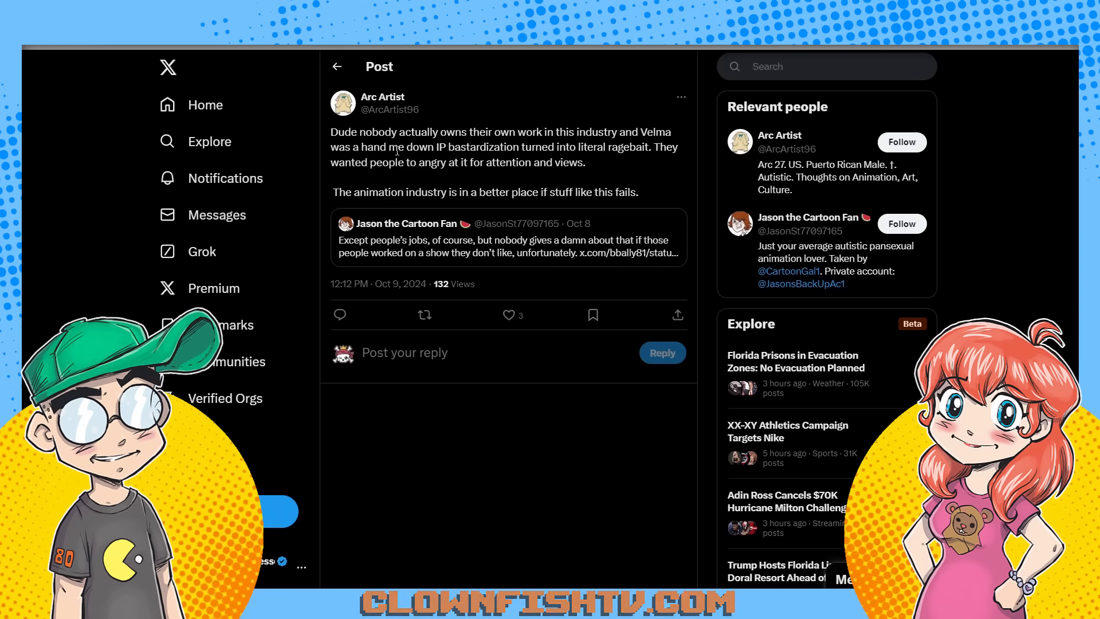
mouse_move(393, 112)
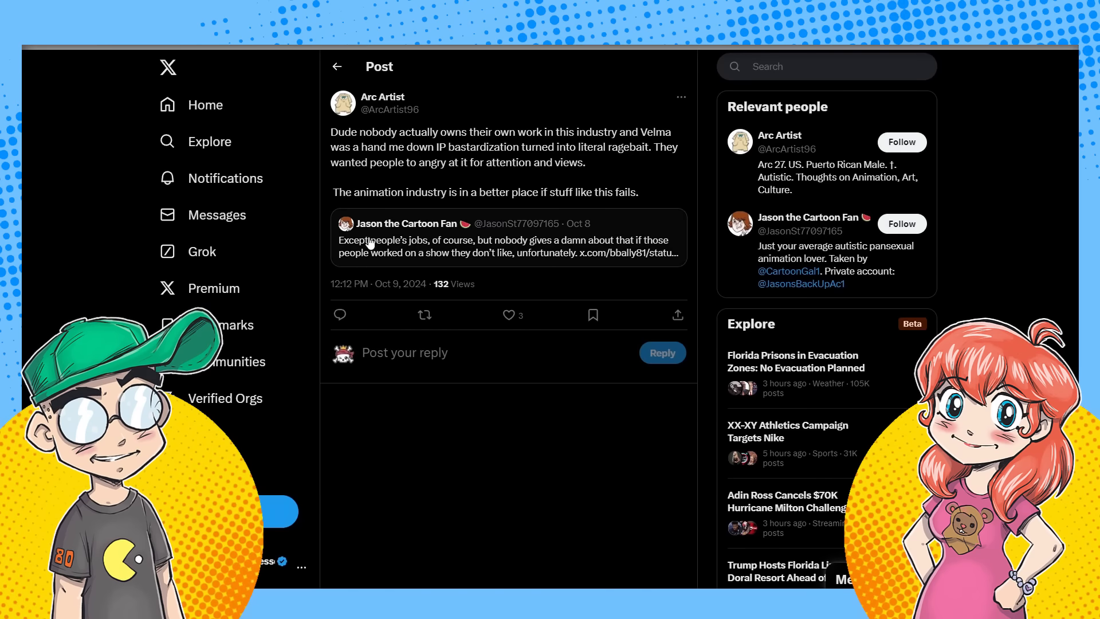
mouse_move(616, 238)
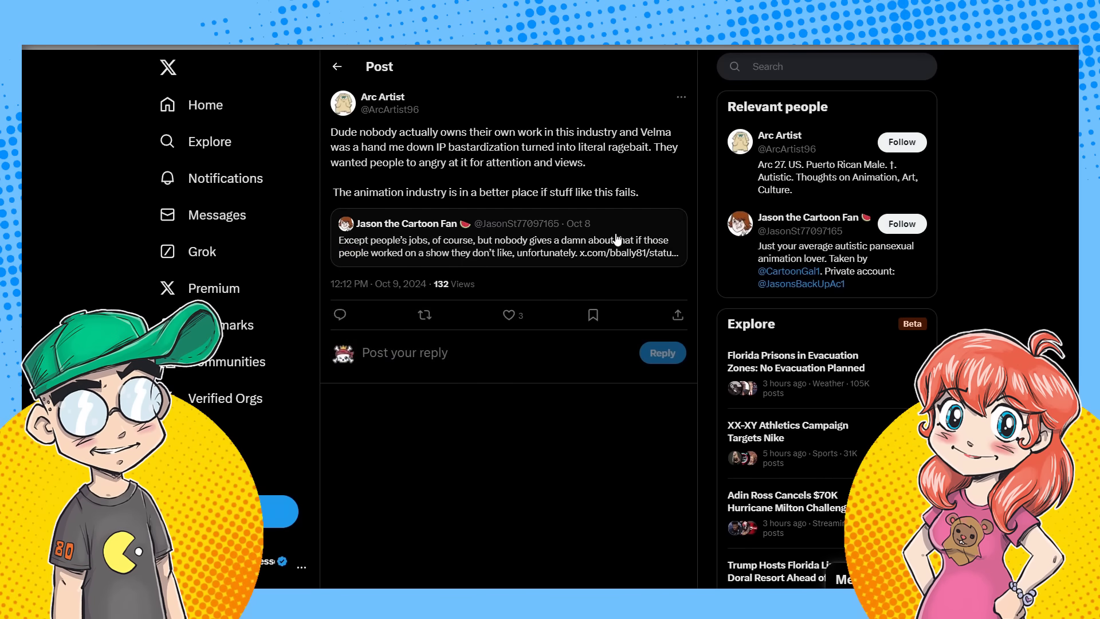
mouse_move(547, 254)
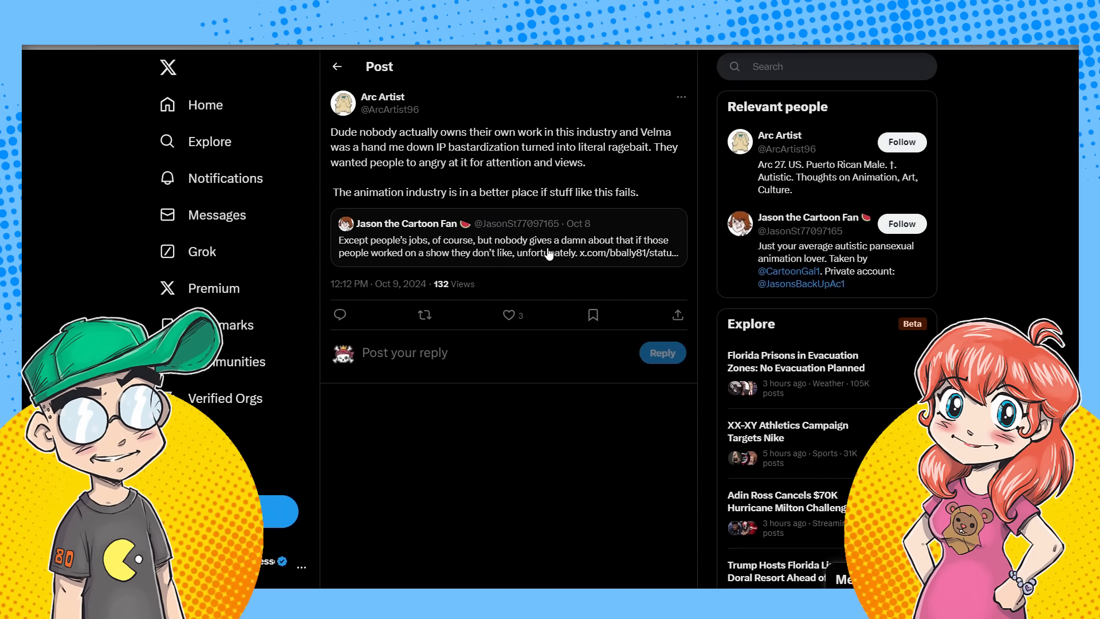
Open Arc Artist's quote post about Velma being hand-me-down IP ragebait.
left_click(509, 237)
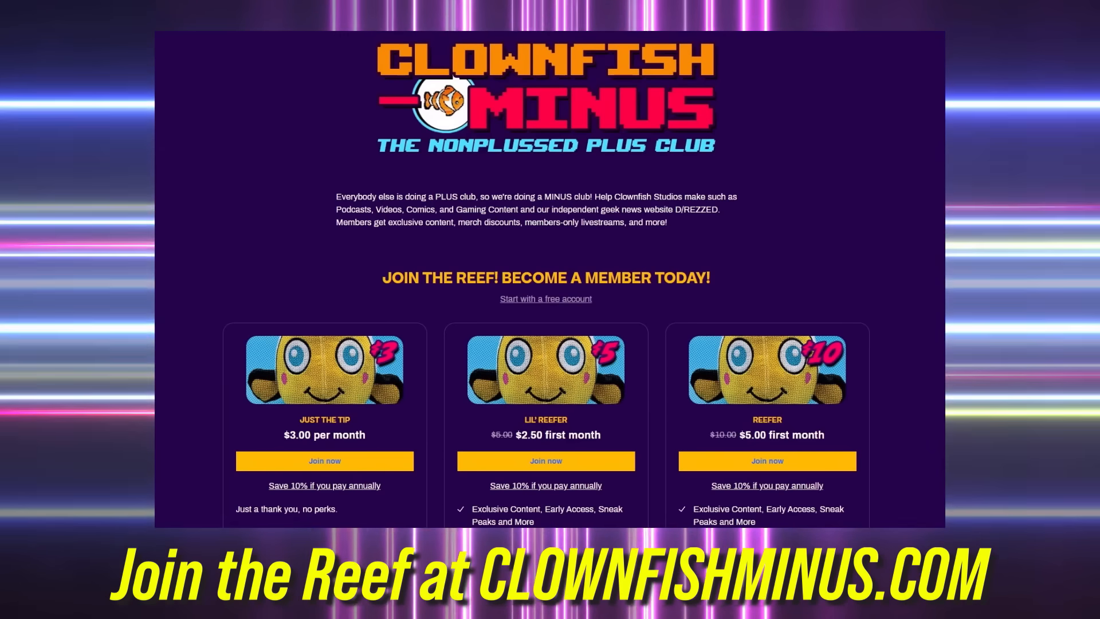
Scroll down to the Big Reefer, Big Fish and The Whale tiers and the members' promo shirt.
scroll("down", 3)
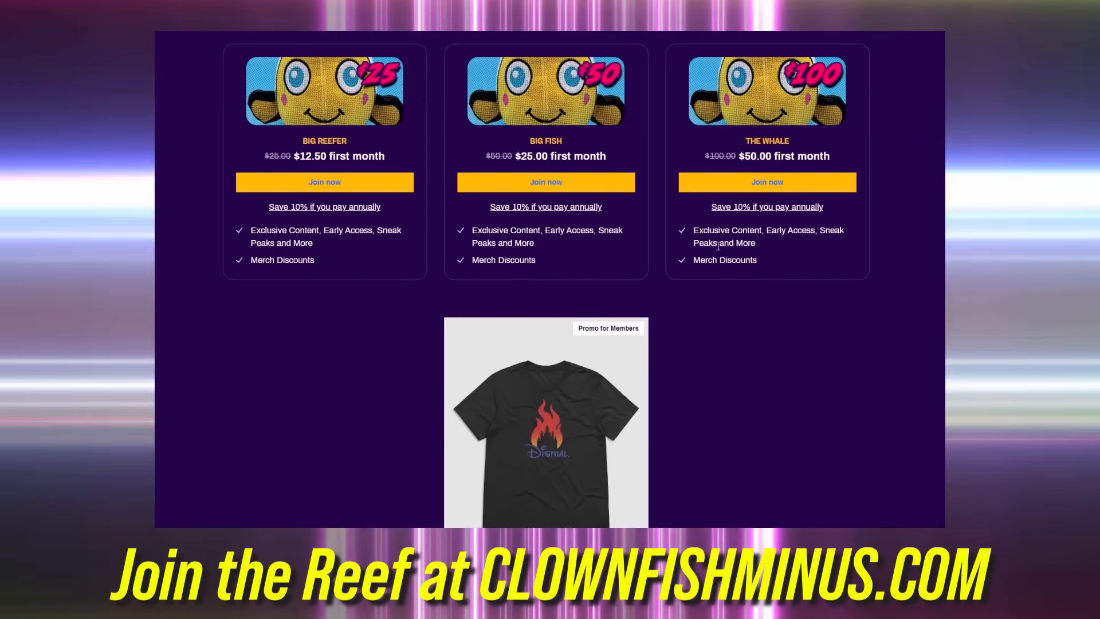